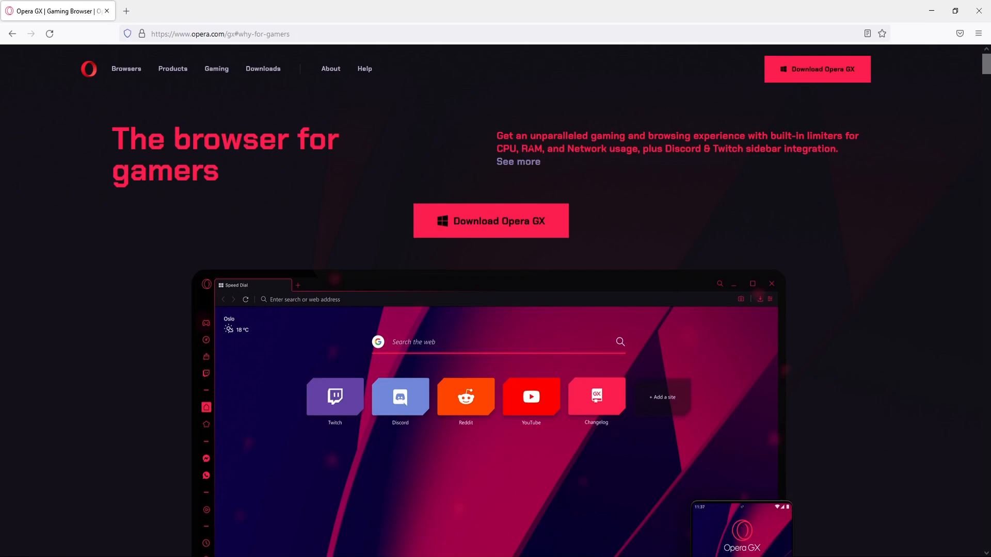
{"action": "mouse_move", "coordinate": [660, 197]}
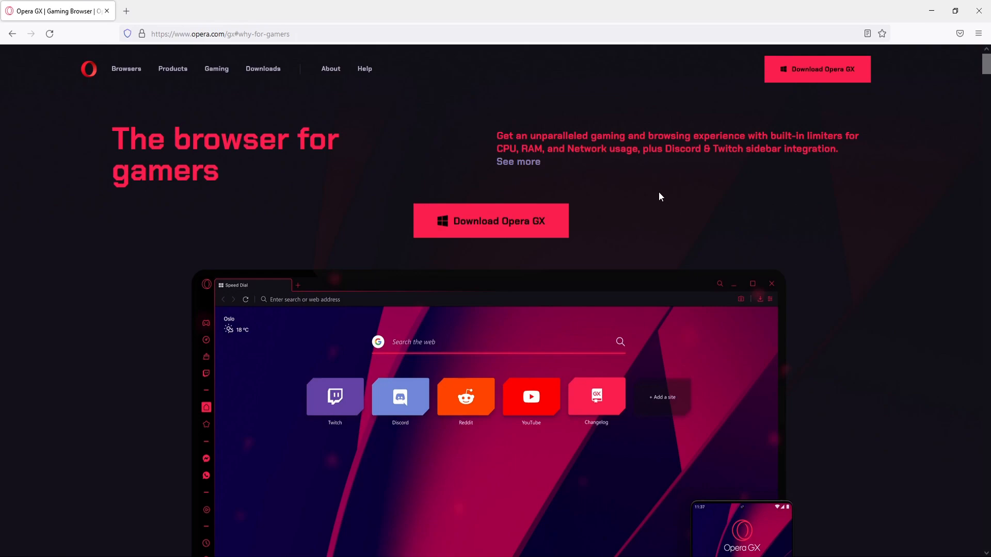
{"action": "mouse_move", "coordinate": [670, 345]}
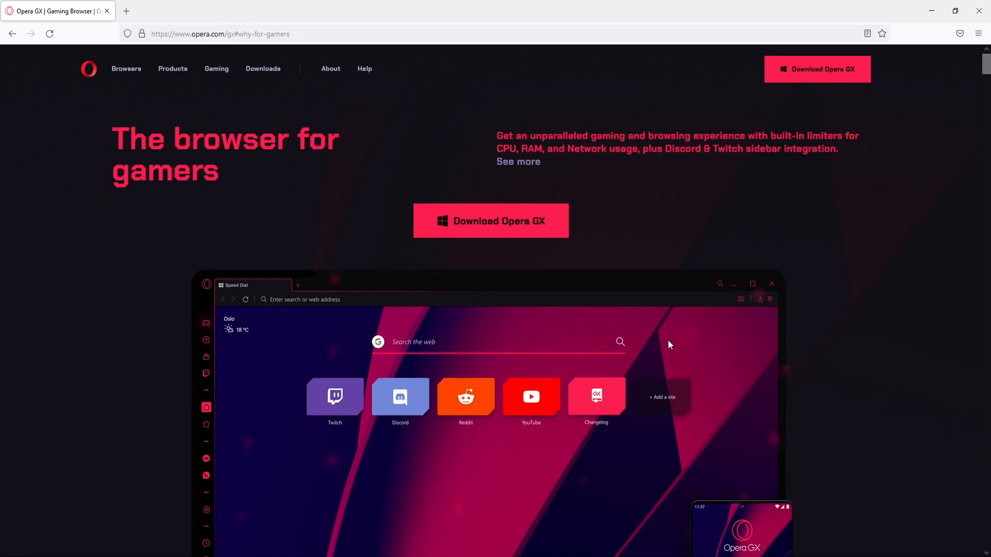
{"action": "mouse_move", "coordinate": [691, 322]}
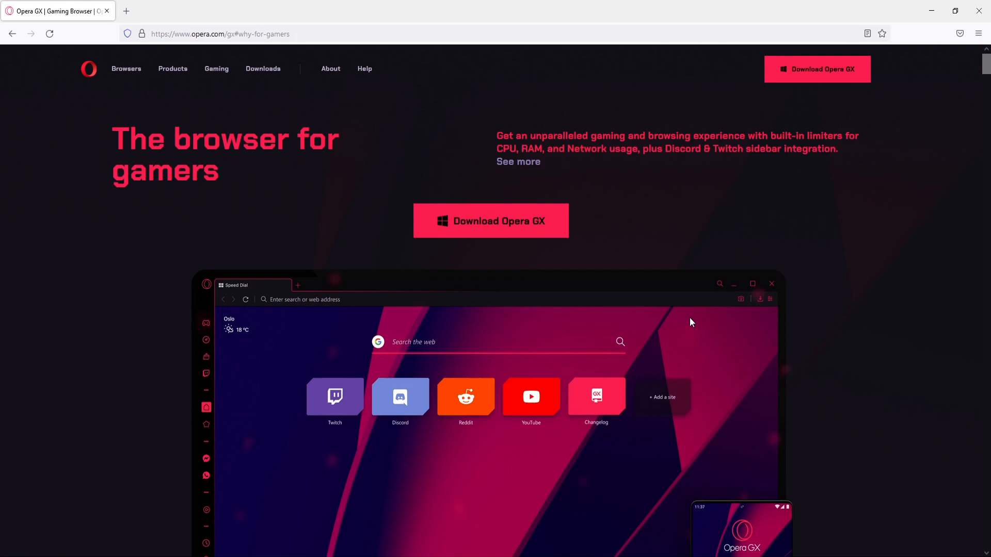
{"action": "mouse_move", "coordinate": [519, 221]}
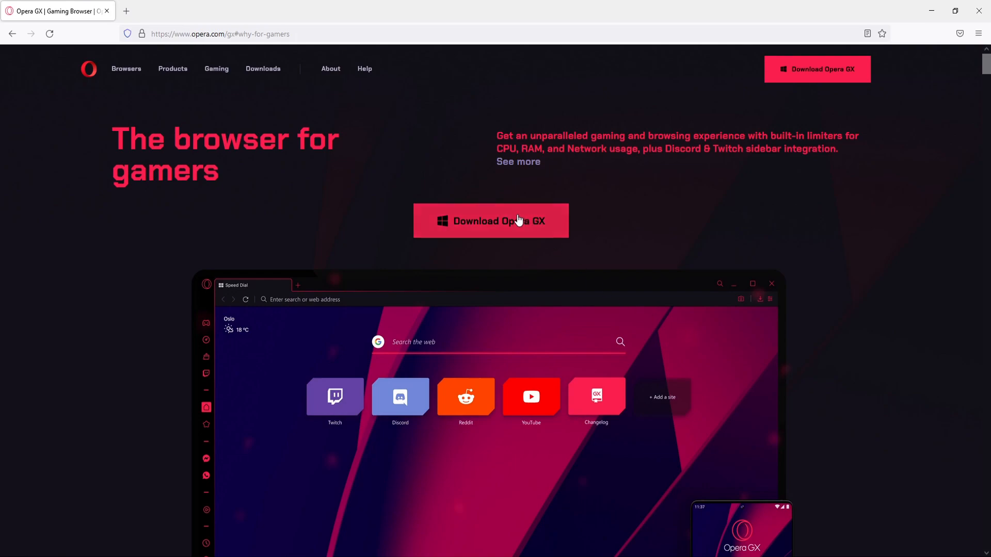
Download the Opera GX installer from the Opera website and run it
{"action": "left_click", "coordinate": [491, 221]}
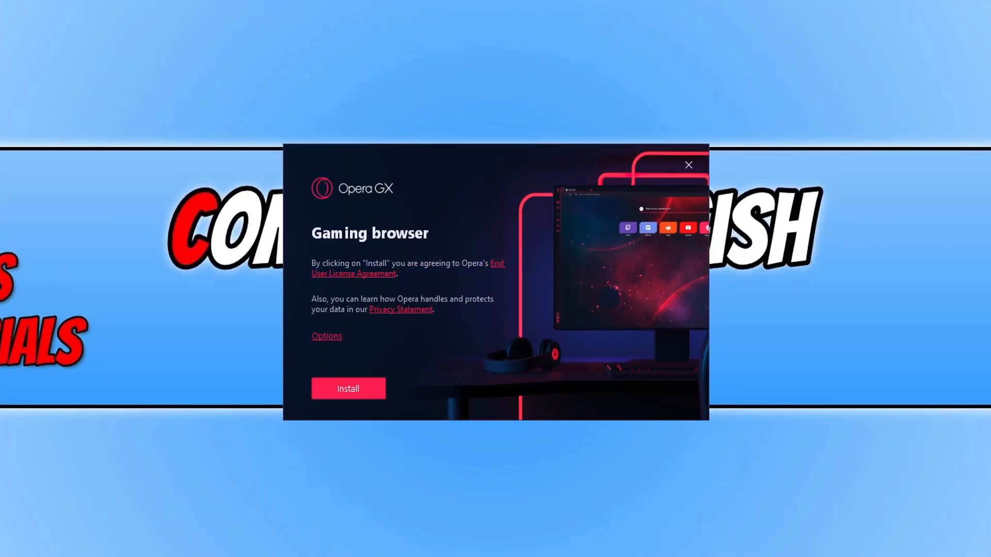
{"action": "mouse_move", "coordinate": [248, 393]}
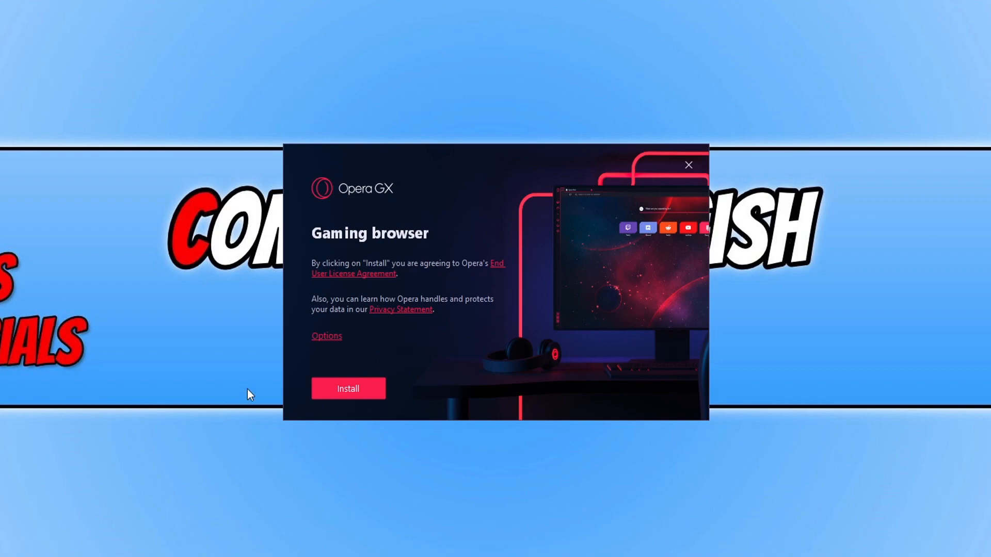
Untick feature usage sharing in the installer options and install Opera GX
{"action": "left_click", "coordinate": [326, 336]}
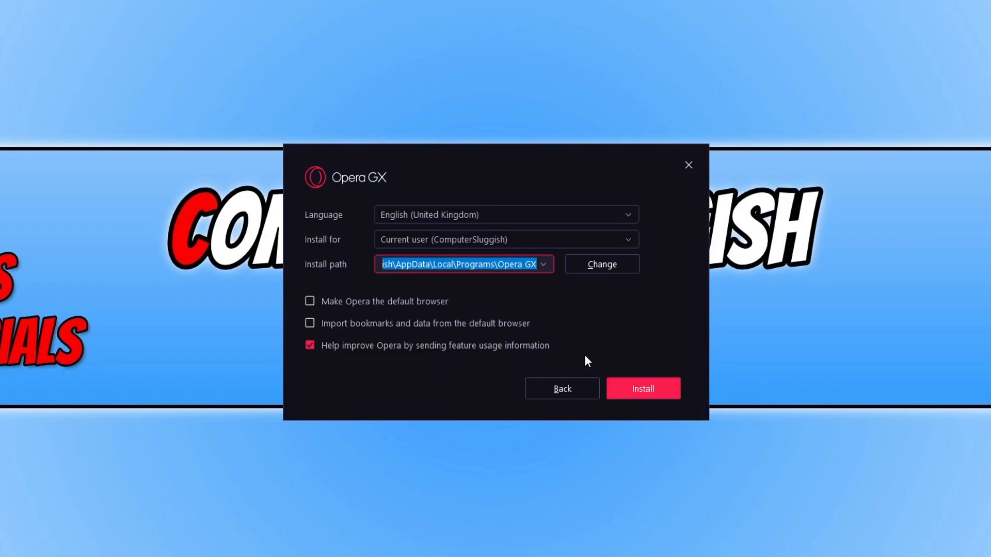
{"action": "mouse_move", "coordinate": [933, 341]}
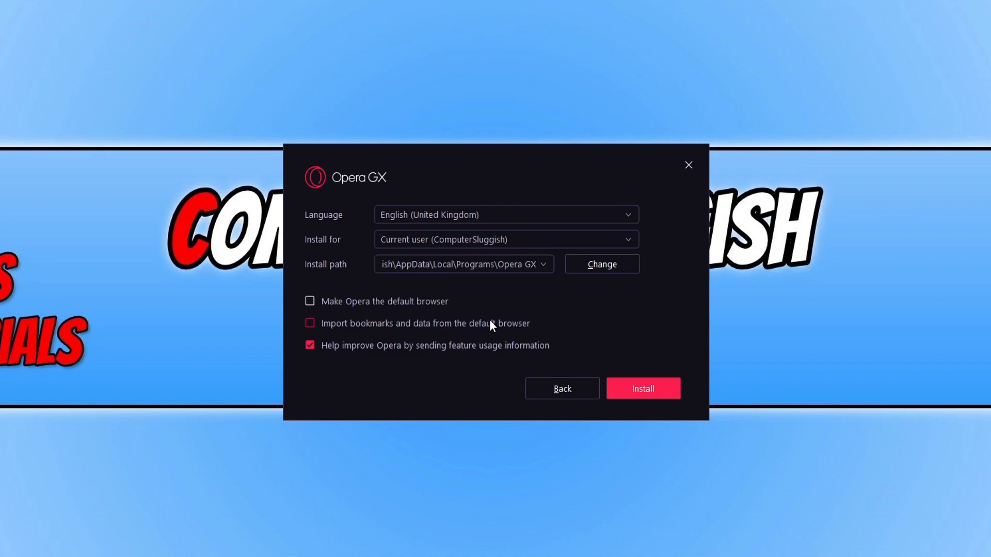
{"action": "mouse_move", "coordinate": [506, 328]}
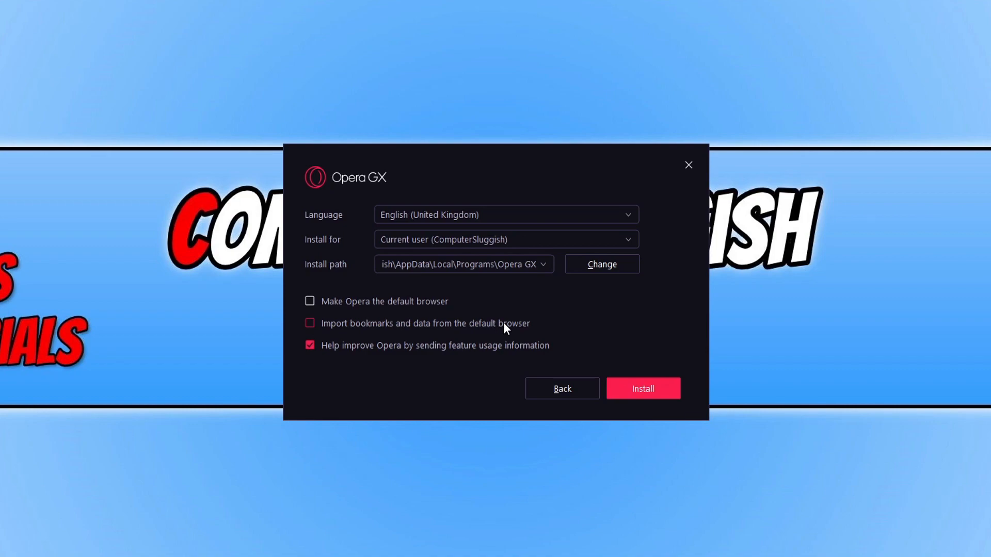
{"action": "mouse_move", "coordinate": [422, 351]}
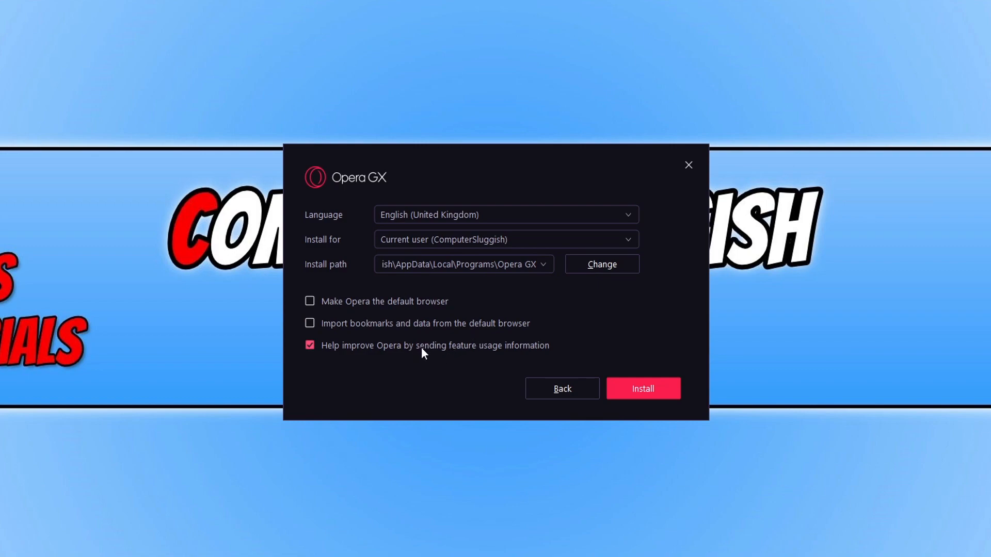
{"action": "left_click", "coordinate": [310, 345]}
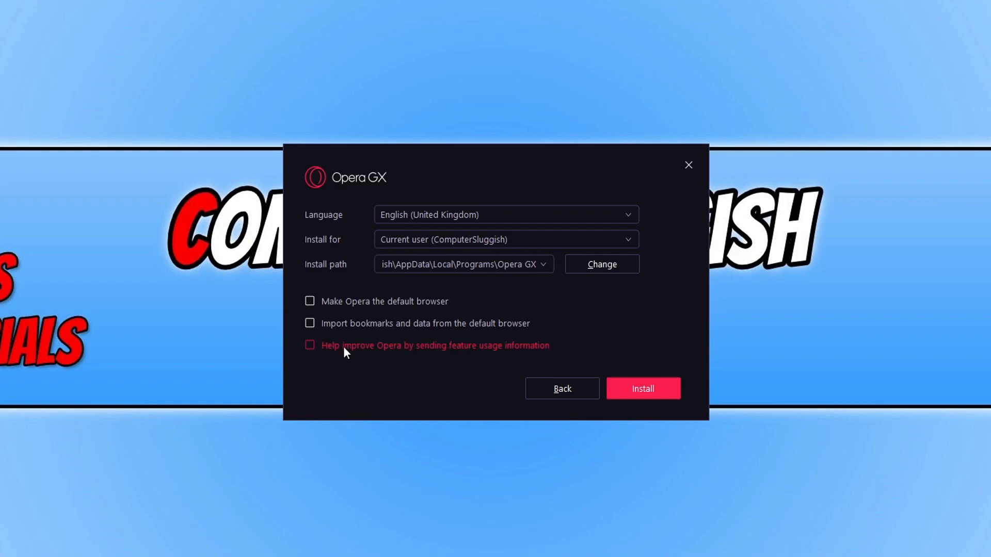
{"action": "mouse_move", "coordinate": [523, 411]}
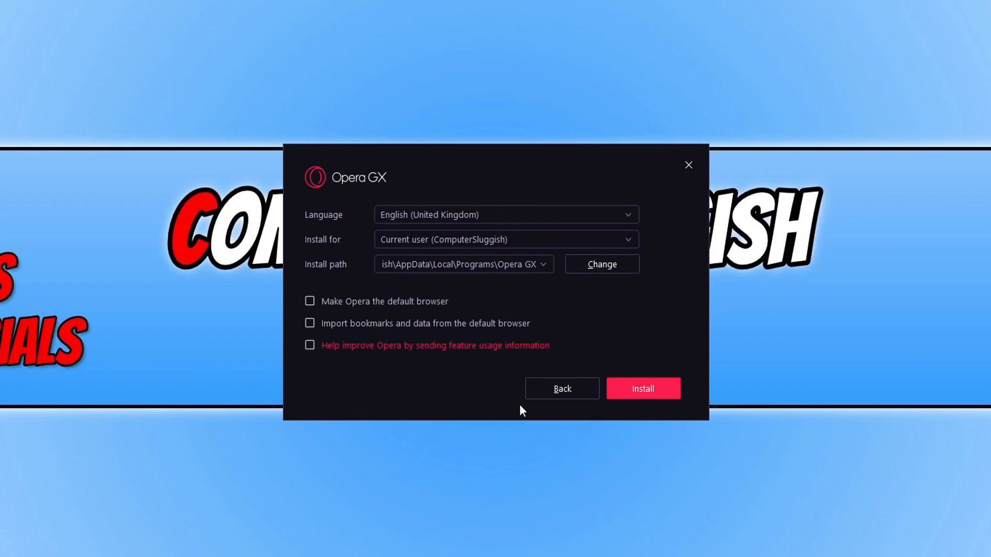
{"action": "left_click", "coordinate": [643, 388]}
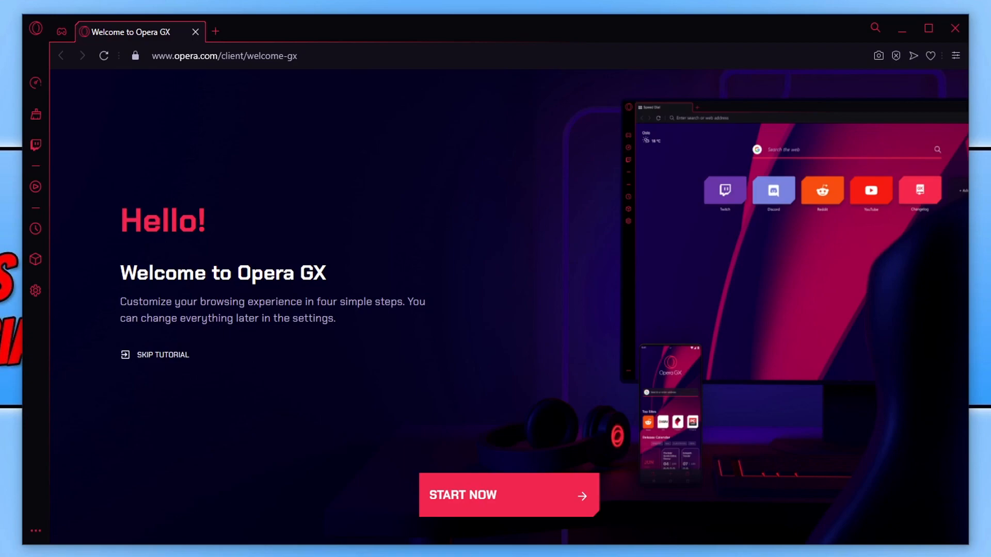
Start the Opera GX welcome wizard from the Hello page
{"action": "left_click", "coordinate": [508, 495]}
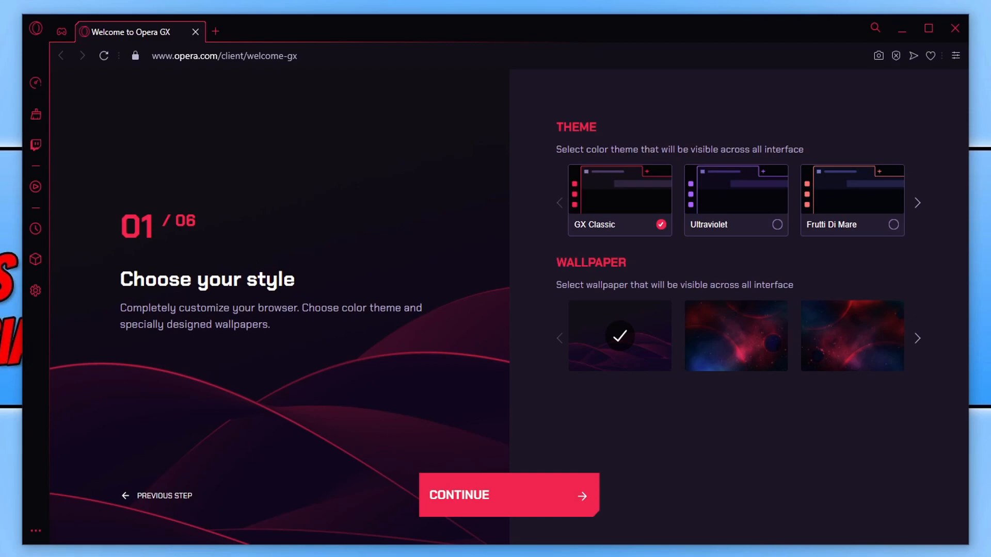
{"action": "mouse_move", "coordinate": [630, 255]}
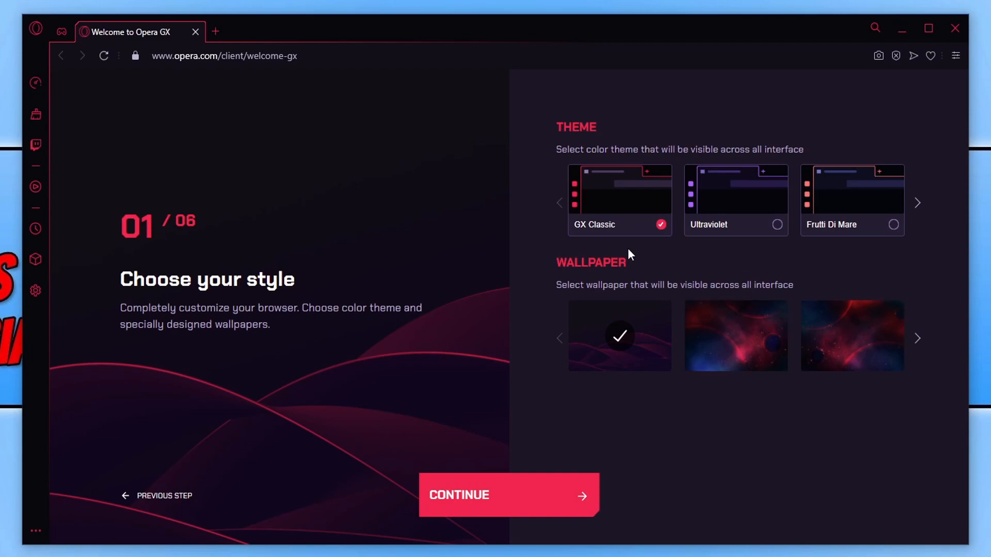
{"action": "mouse_move", "coordinate": [730, 234]}
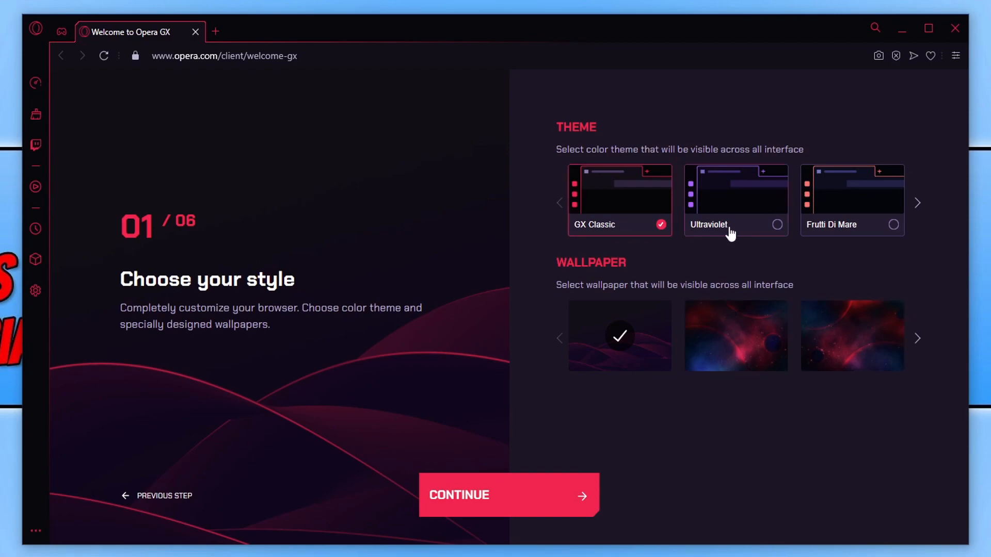
Try Ultraviolet, settle on the Frutti Di Mare theme, and pick the red nebula wallpaper
{"action": "left_click", "coordinate": [736, 199]}
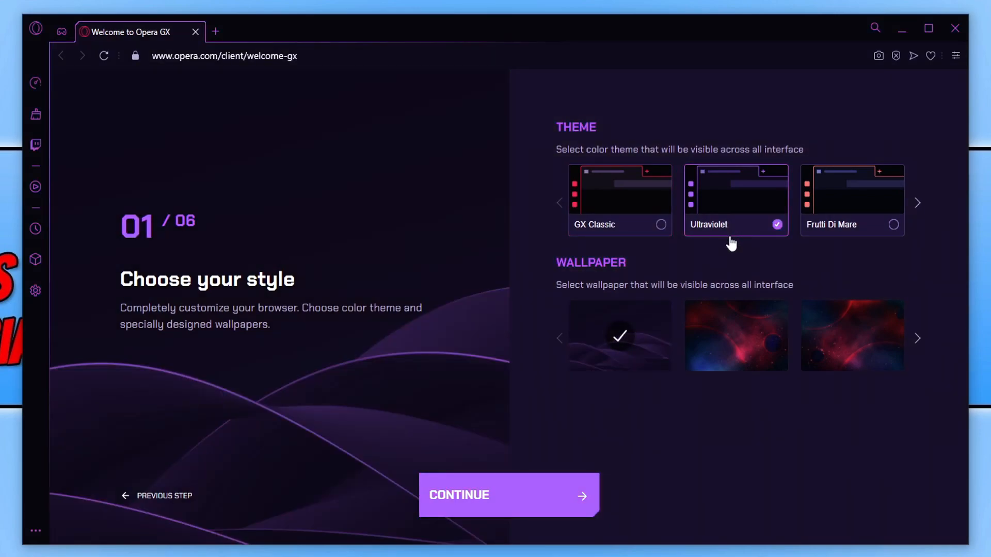
{"action": "mouse_move", "coordinate": [842, 237]}
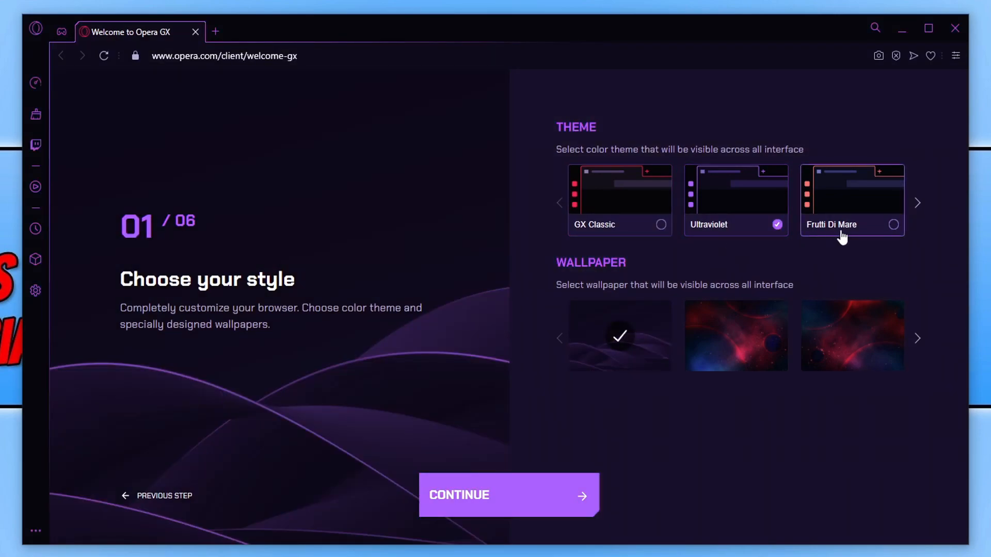
{"action": "left_click", "coordinate": [851, 199]}
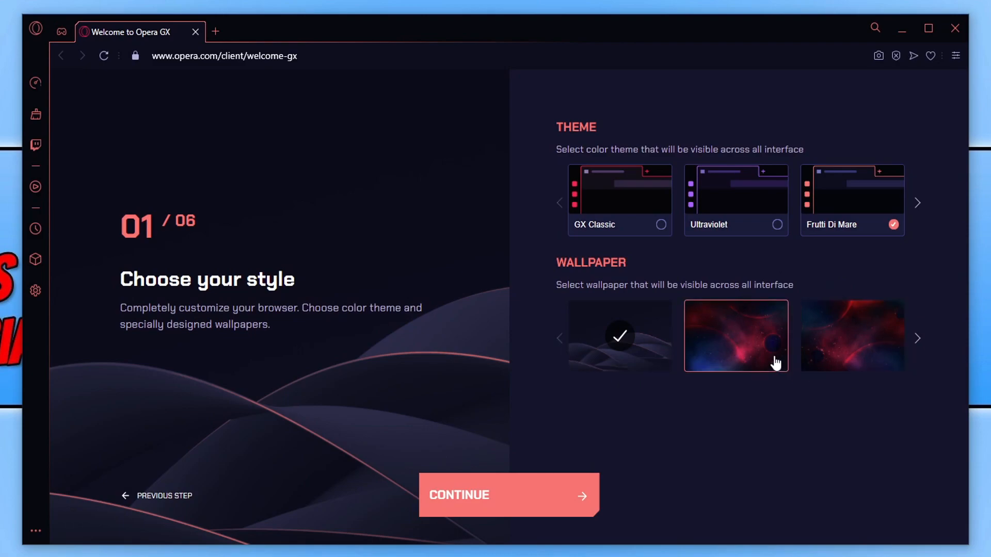
{"action": "left_click", "coordinate": [508, 495]}
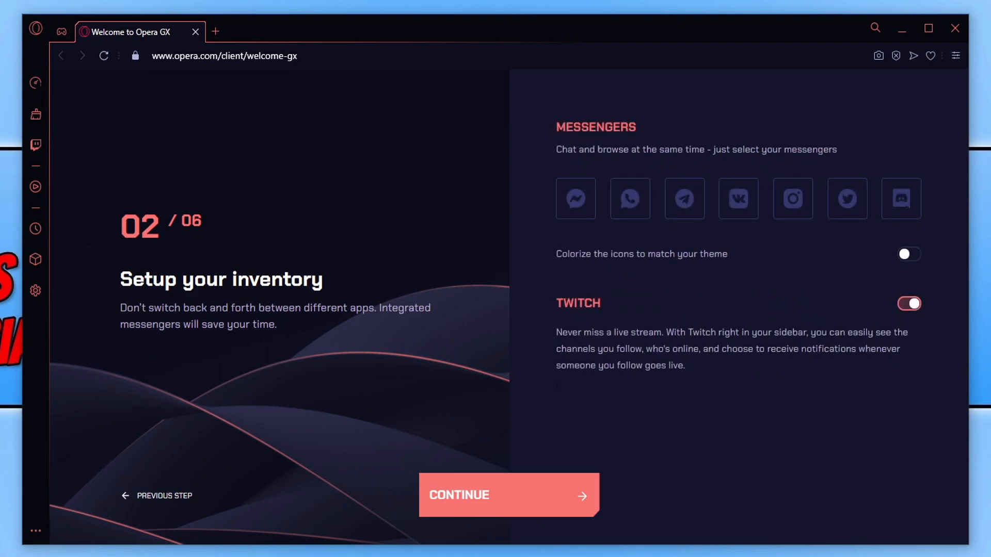
{"action": "mouse_move", "coordinate": [35, 140]}
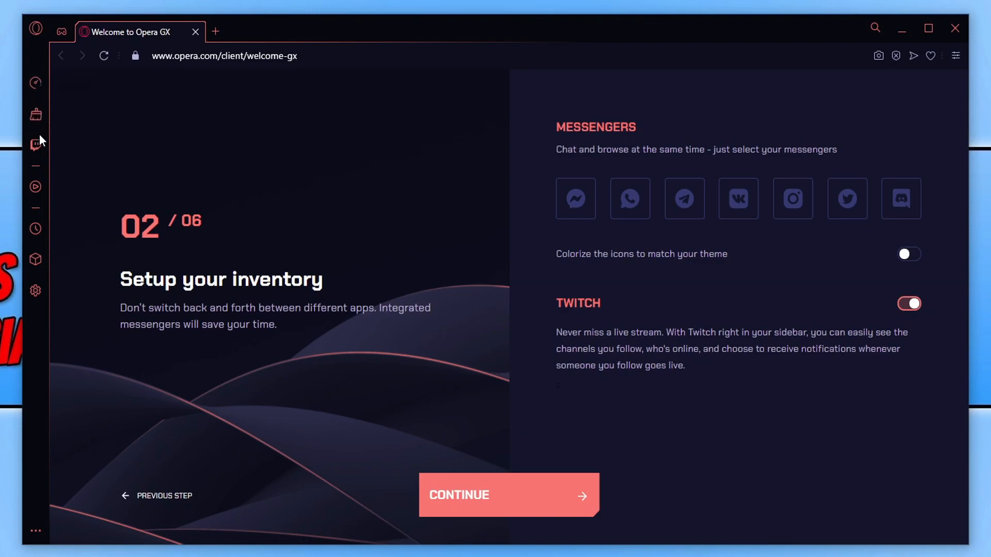
{"action": "mouse_move", "coordinate": [35, 144]}
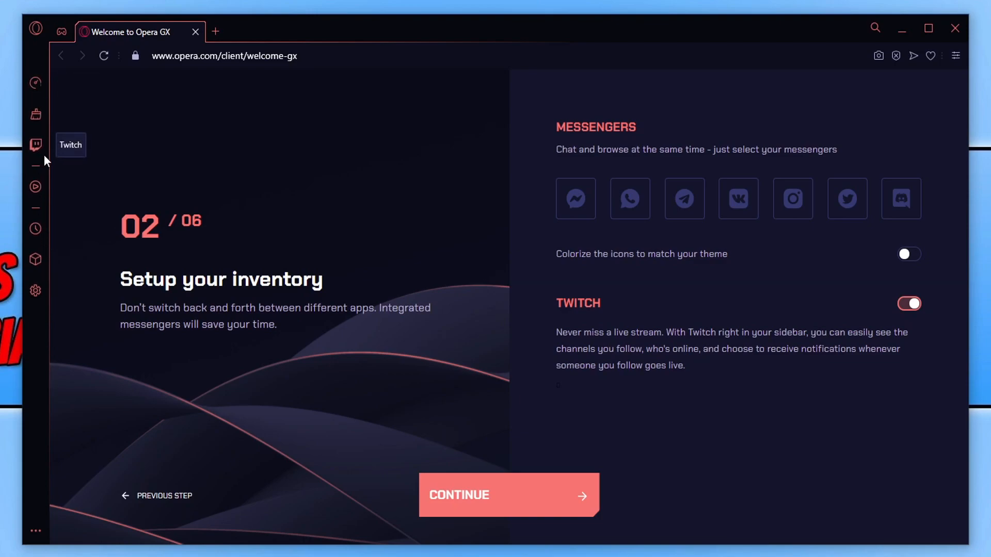
{"action": "mouse_move", "coordinate": [605, 215]}
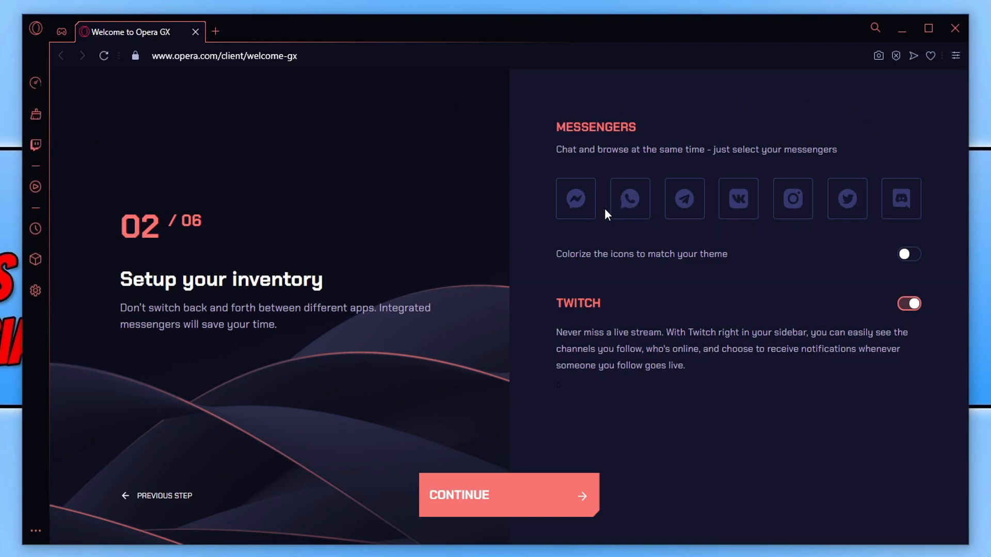
{"action": "mouse_move", "coordinate": [588, 284]}
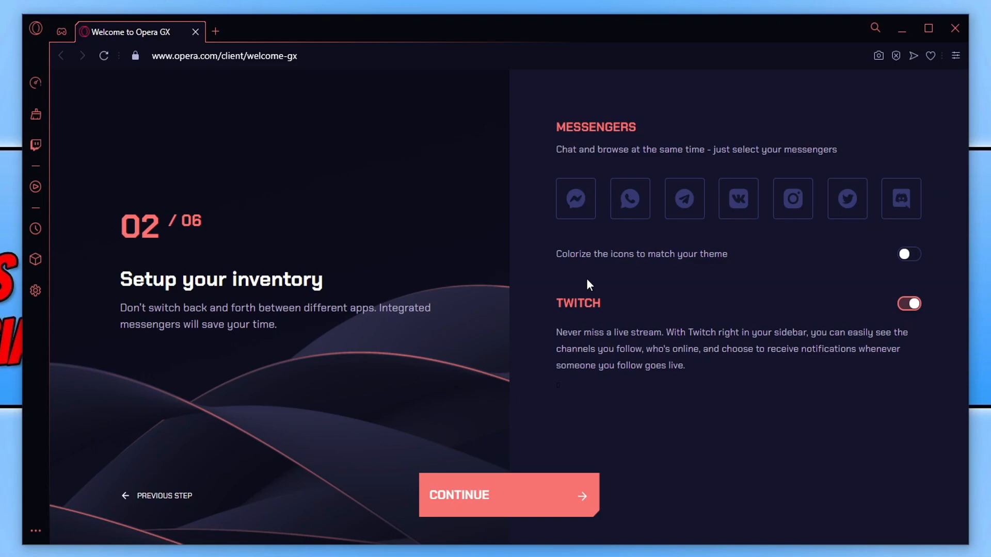
Add the Messenger, WhatsApp and Instagram icons to the sidebar, then continue to browser sounds
{"action": "left_click", "coordinate": [575, 198]}
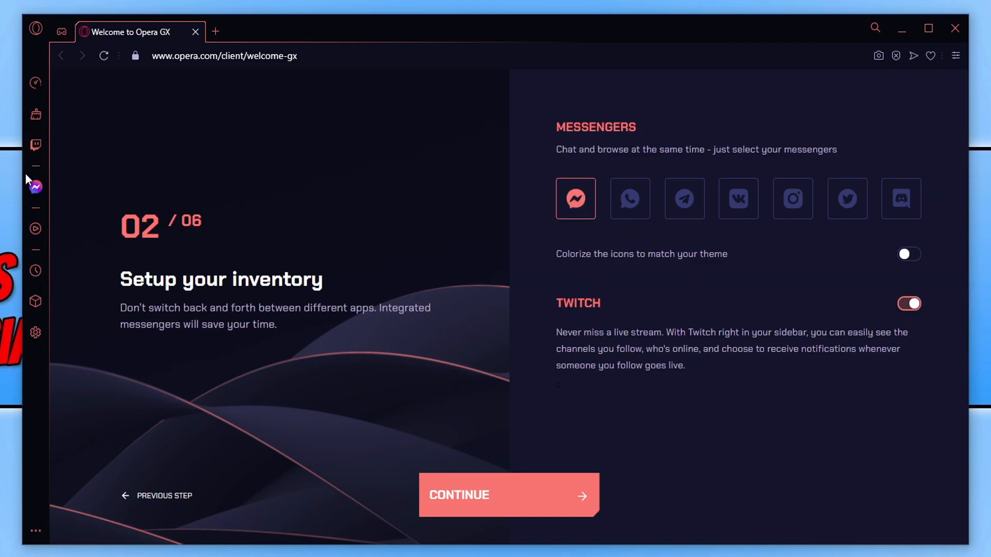
{"action": "mouse_move", "coordinate": [653, 194]}
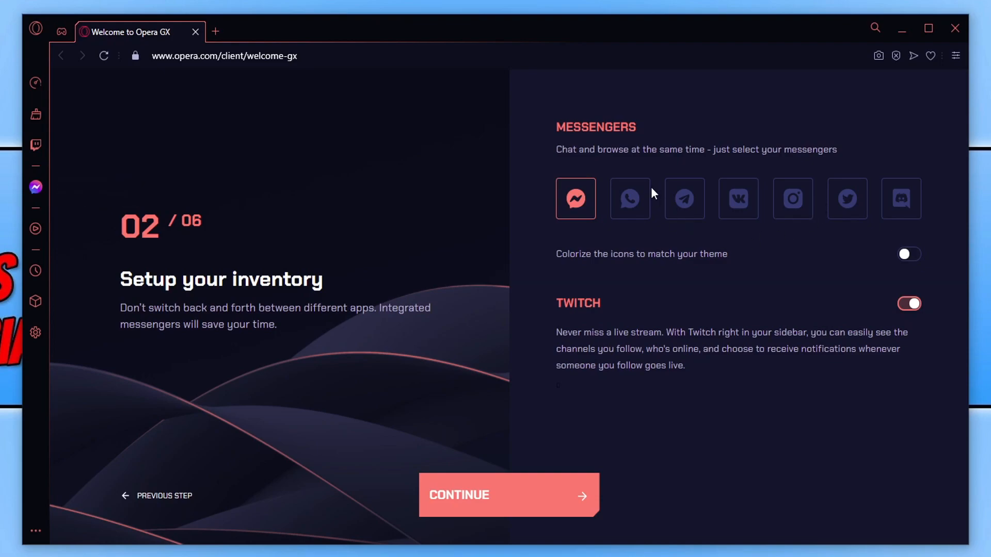
{"action": "left_click", "coordinate": [630, 198]}
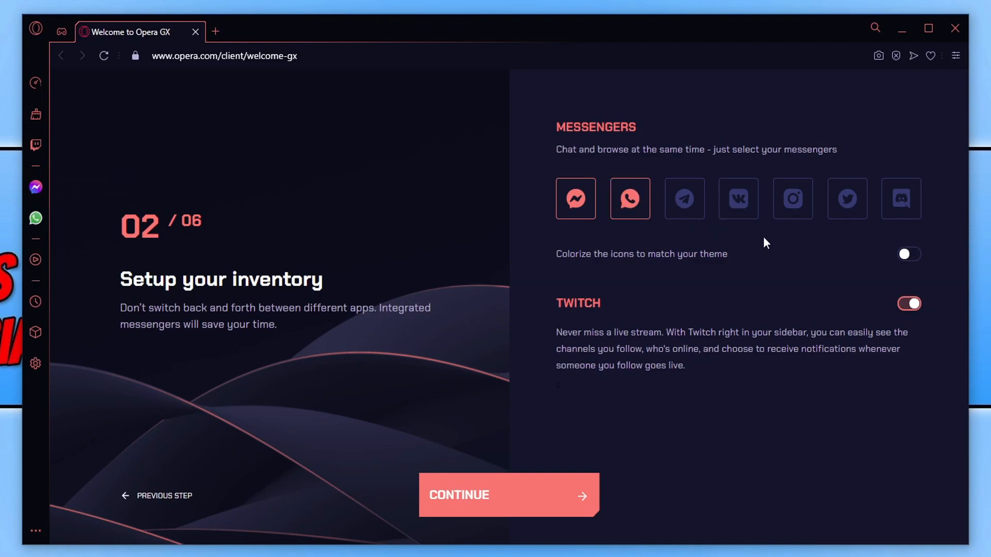
{"action": "left_click", "coordinate": [793, 198]}
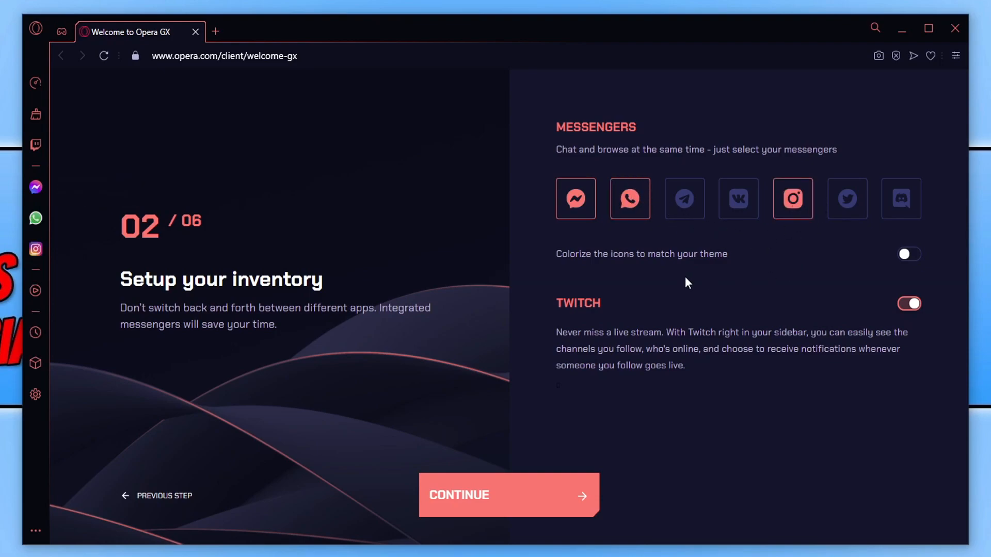
{"action": "mouse_move", "coordinate": [569, 496]}
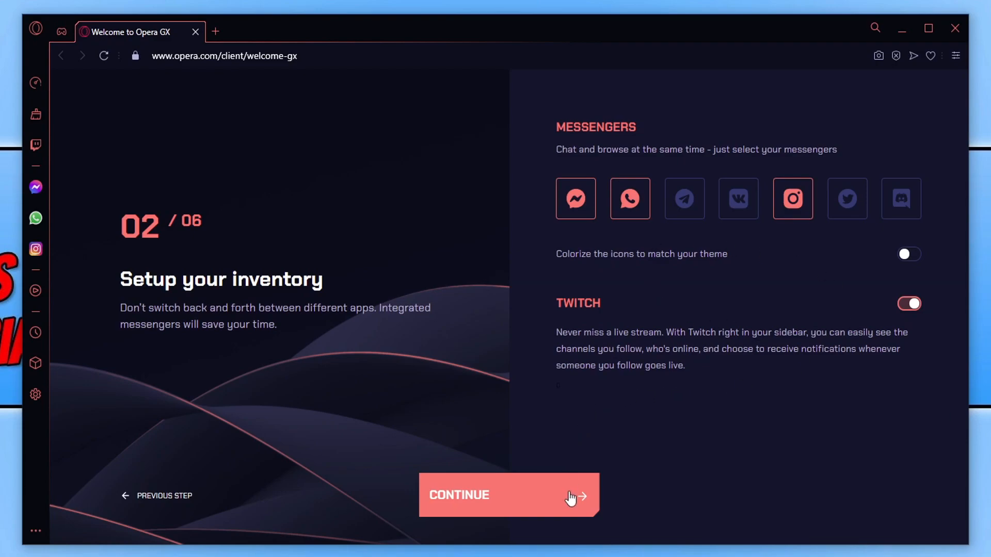
{"action": "left_click", "coordinate": [509, 495]}
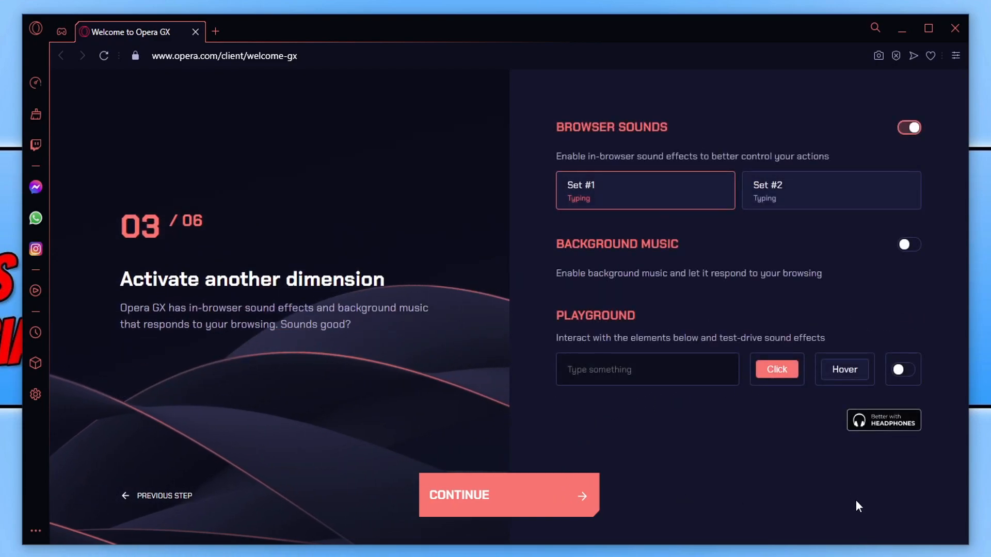
{"action": "mouse_move", "coordinate": [857, 518]}
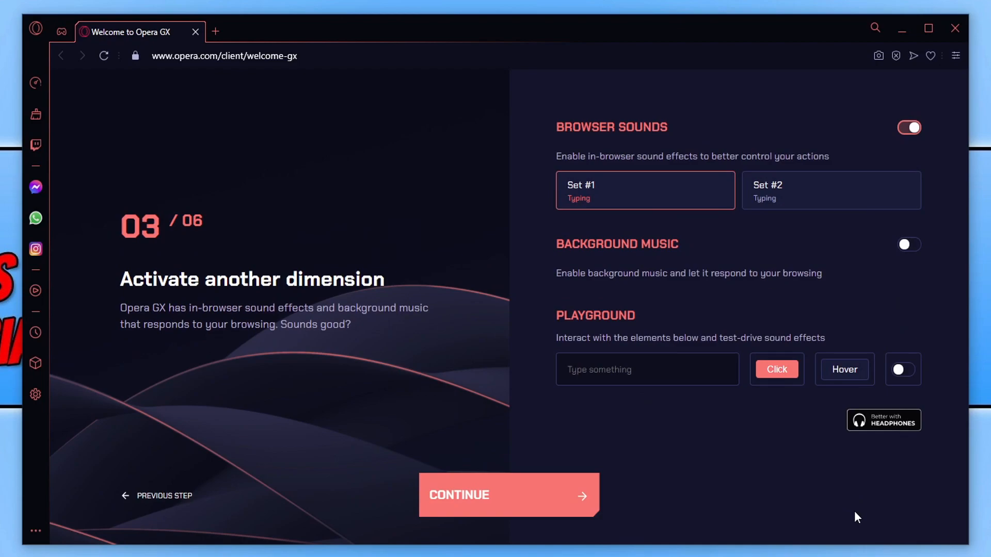
{"action": "mouse_move", "coordinate": [564, 502]}
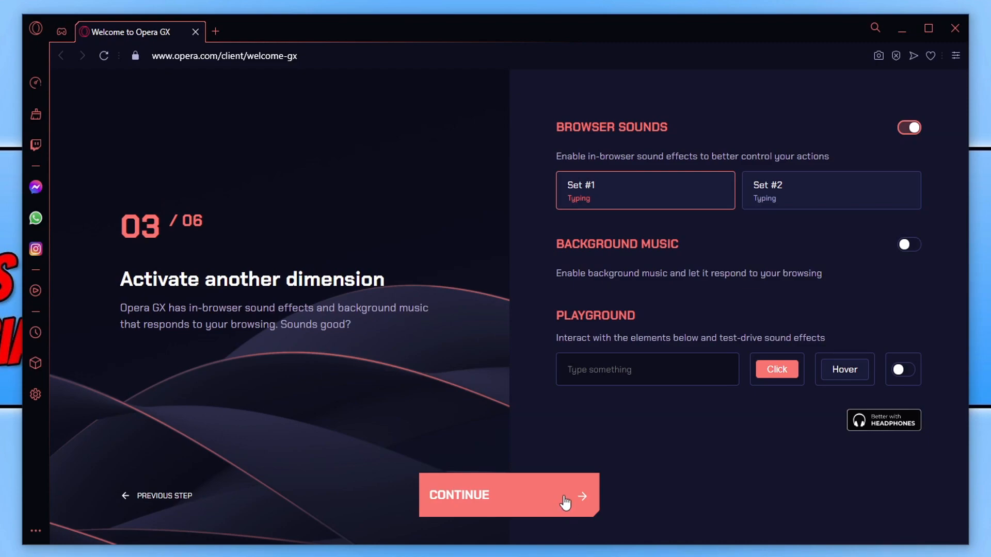
Continue past the browser sounds step to the Take control step
{"action": "left_click", "coordinate": [509, 495]}
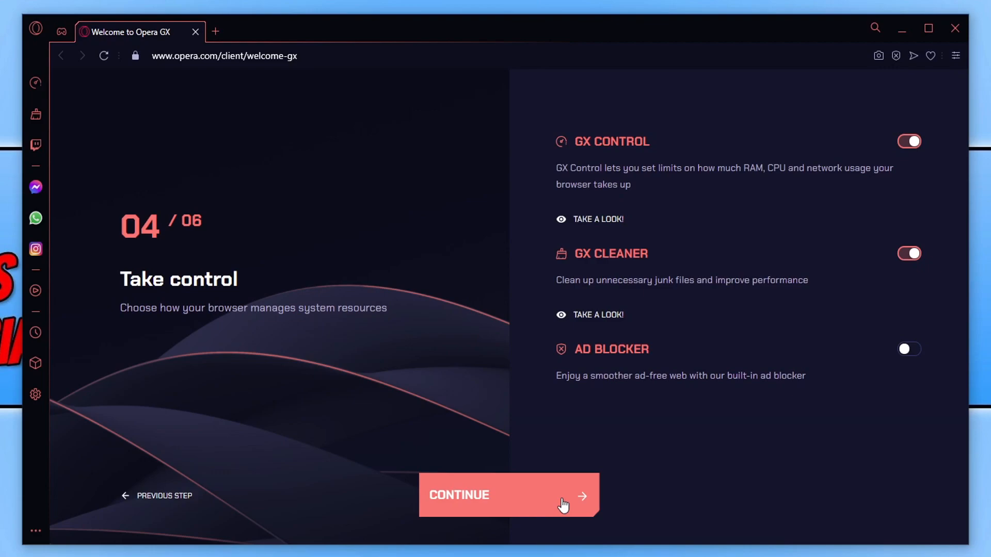
{"action": "mouse_move", "coordinate": [653, 164]}
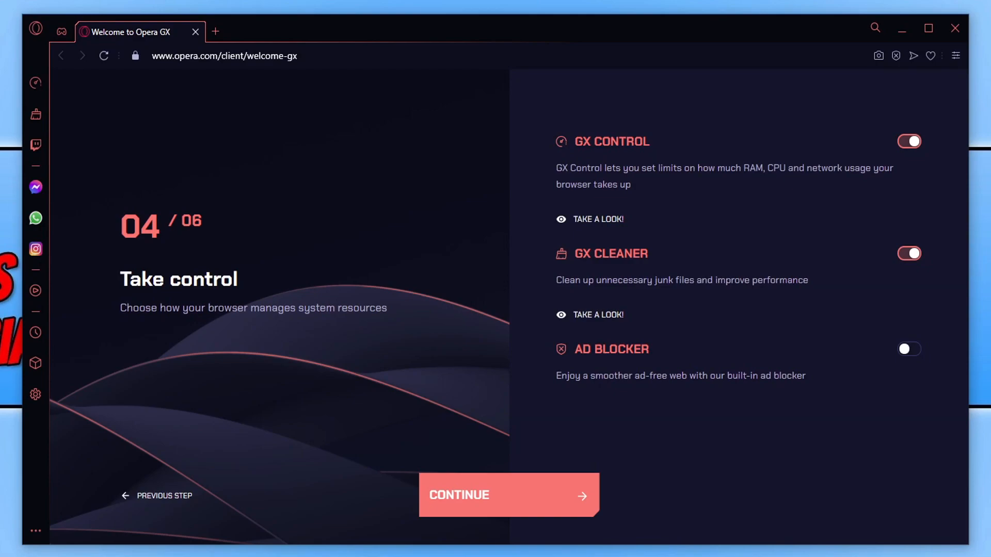
{"action": "mouse_move", "coordinate": [611, 245]}
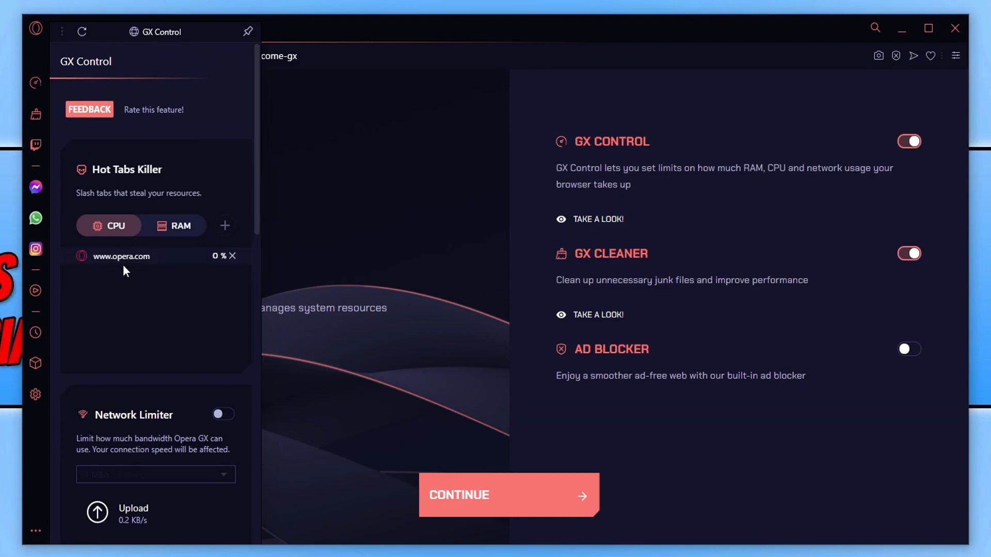
{"action": "mouse_move", "coordinate": [183, 281]}
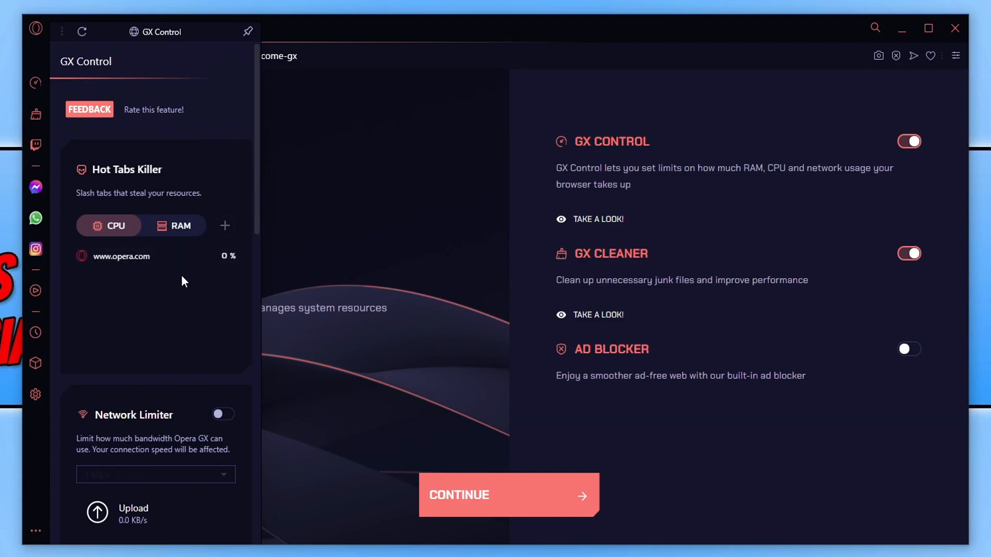
{"action": "mouse_move", "coordinate": [159, 235]}
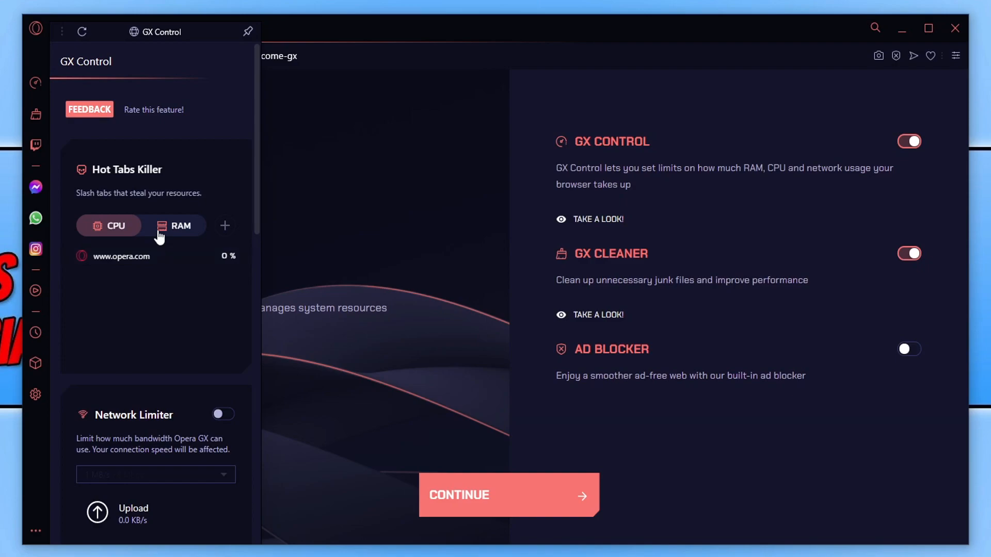
Sort Hot Tabs Killer by RAM and scroll down the GX Control panel
{"action": "left_click", "coordinate": [180, 226]}
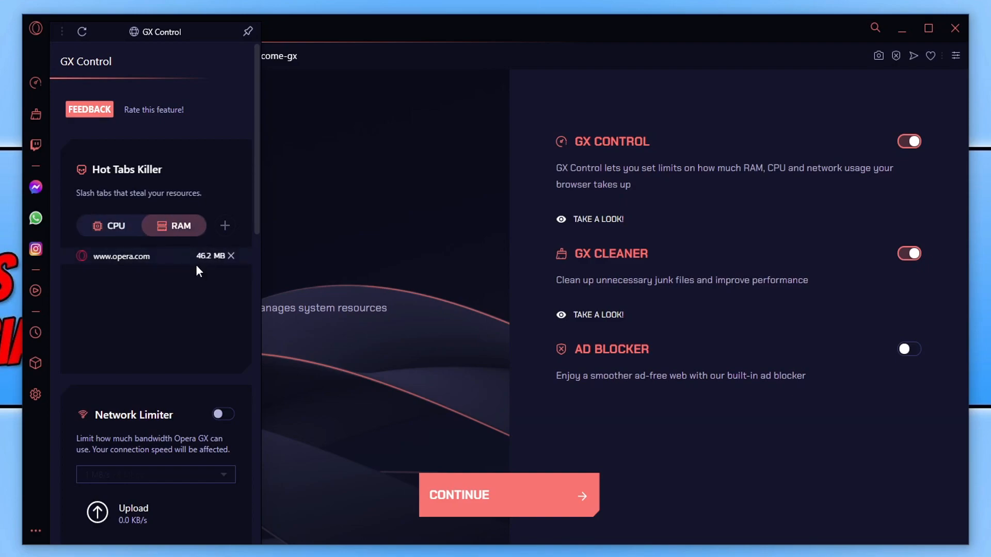
{"action": "mouse_move", "coordinate": [175, 283]}
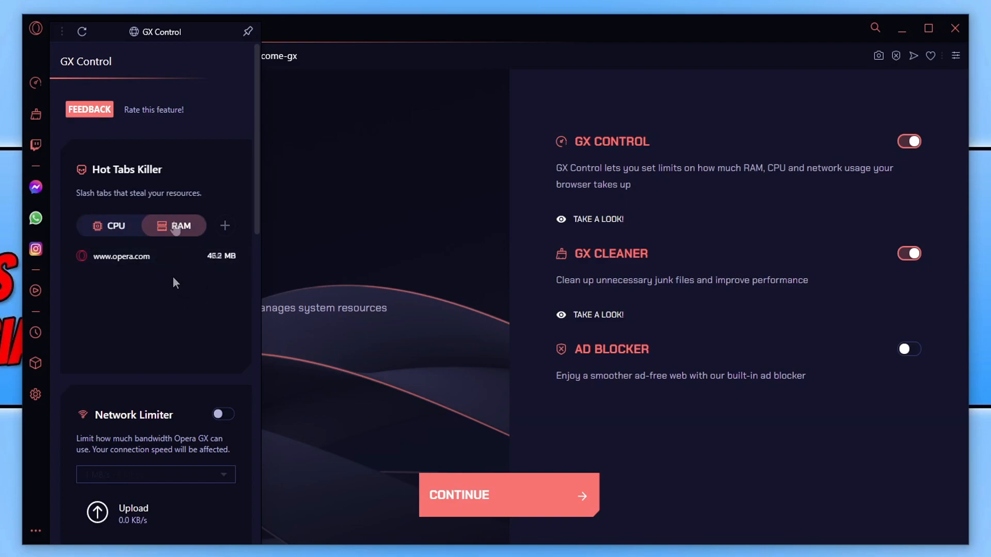
{"action": "mouse_move", "coordinate": [233, 259]}
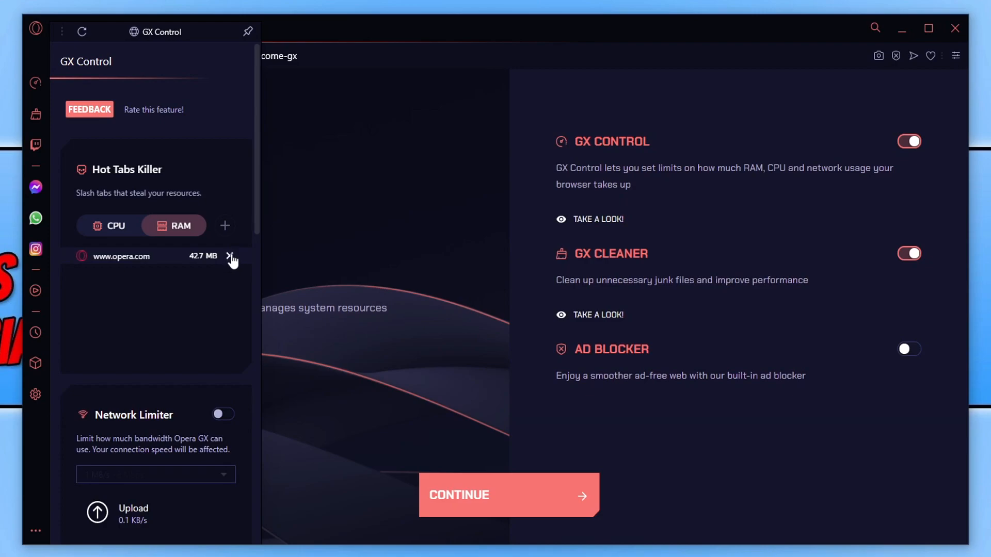
{"action": "mouse_move", "coordinate": [231, 263]}
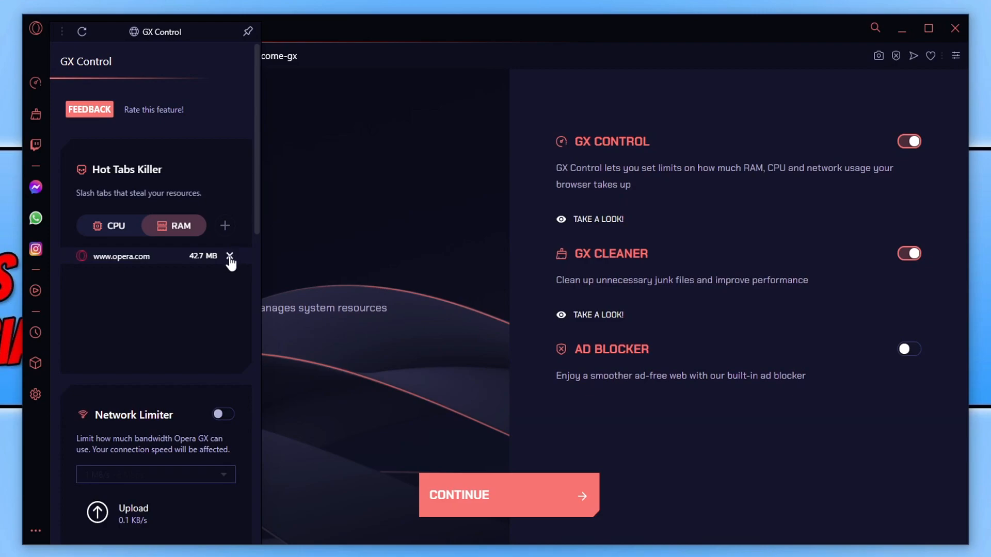
{"action": "scroll", "scroll_direction": "down", "scroll_amount": 3}
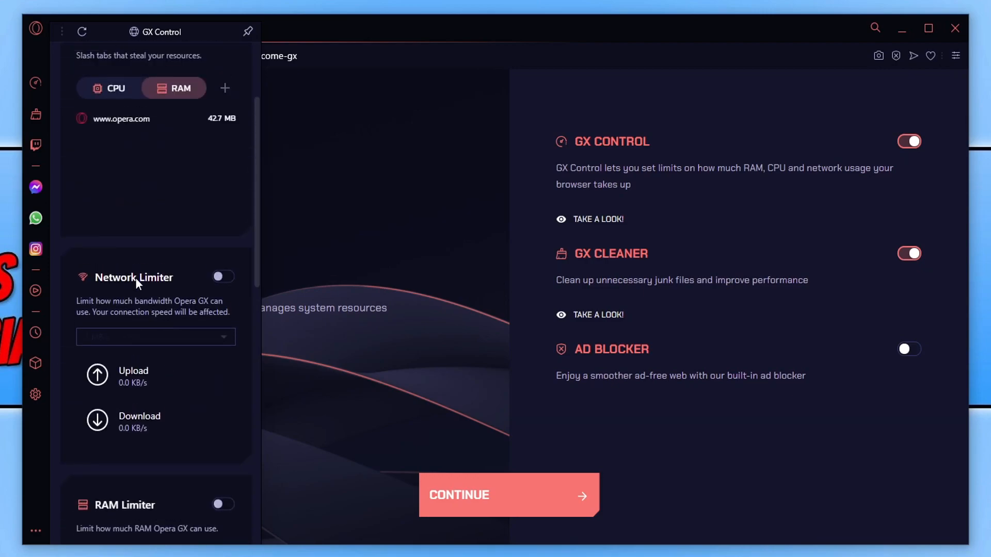
Toggle Network Limiter on and back off, then enable the RAM Limiter at 9 GB
{"action": "scroll", "scroll_direction": "down", "scroll_amount": 3}
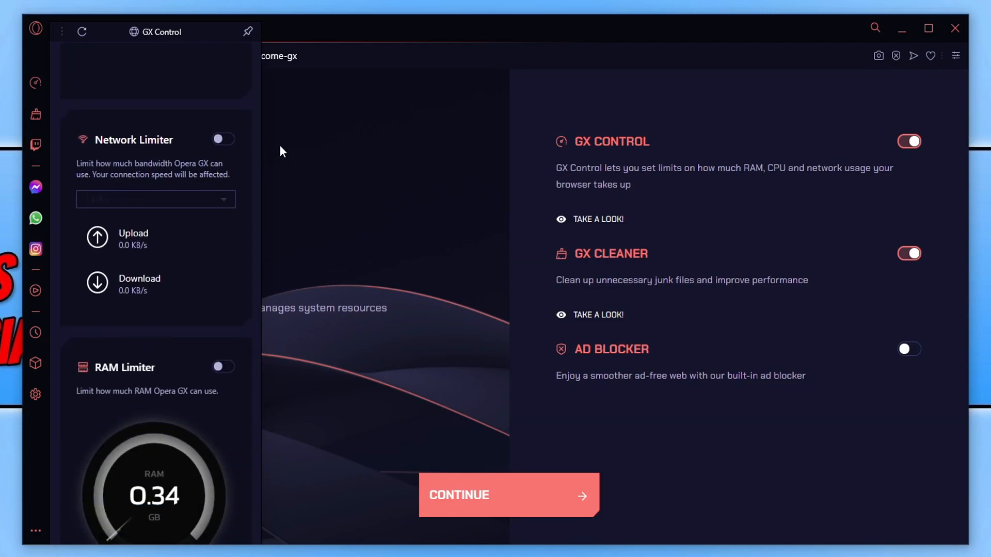
{"action": "left_click", "coordinate": [223, 139]}
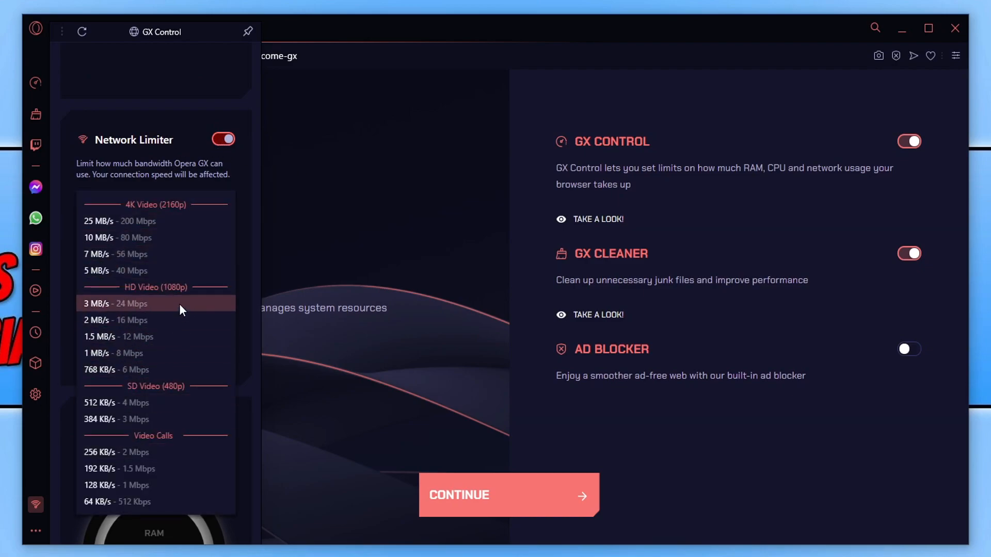
{"action": "left_click", "coordinate": [222, 138]}
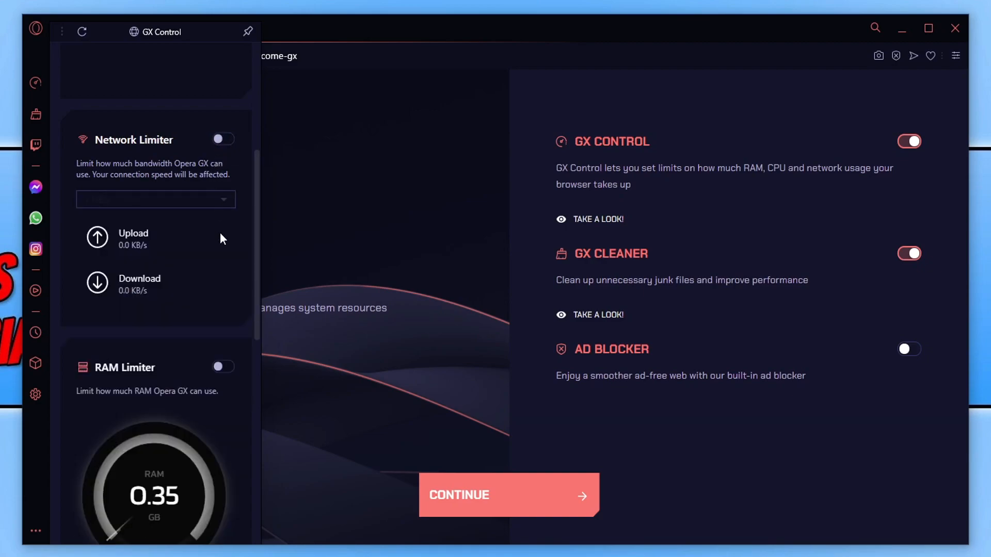
{"action": "scroll", "scroll_direction": "down", "scroll_amount": 3}
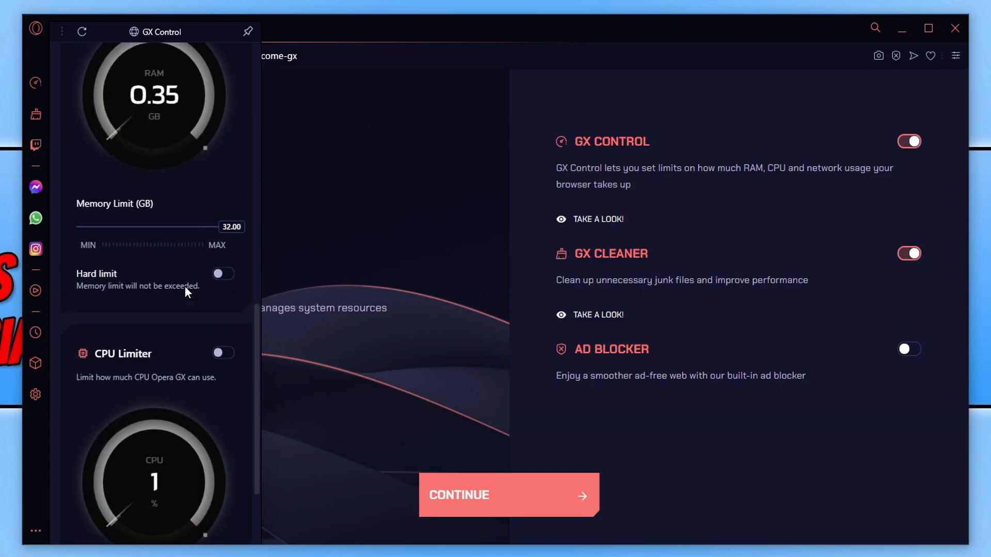
{"action": "scroll", "scroll_direction": "up", "scroll_amount": 3}
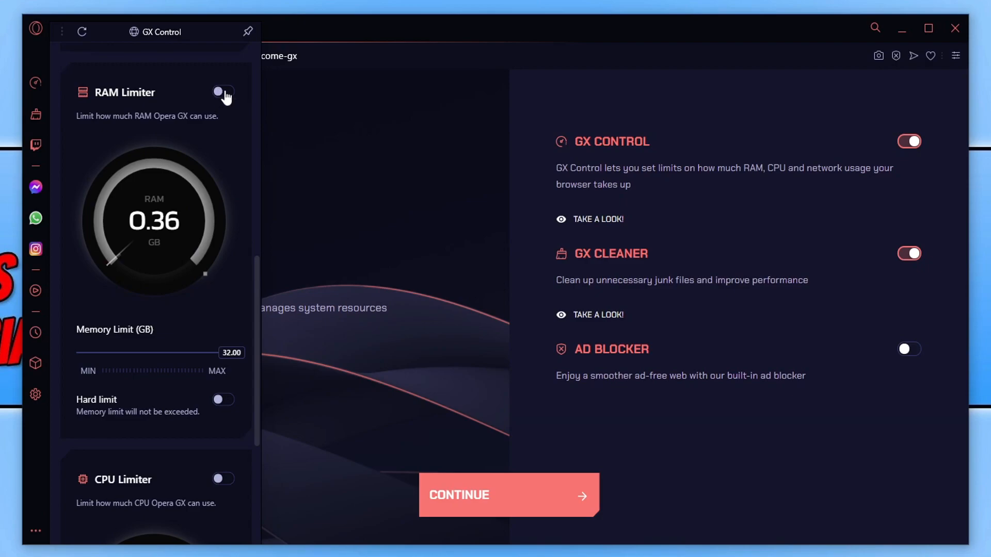
{"action": "left_click", "coordinate": [222, 92]}
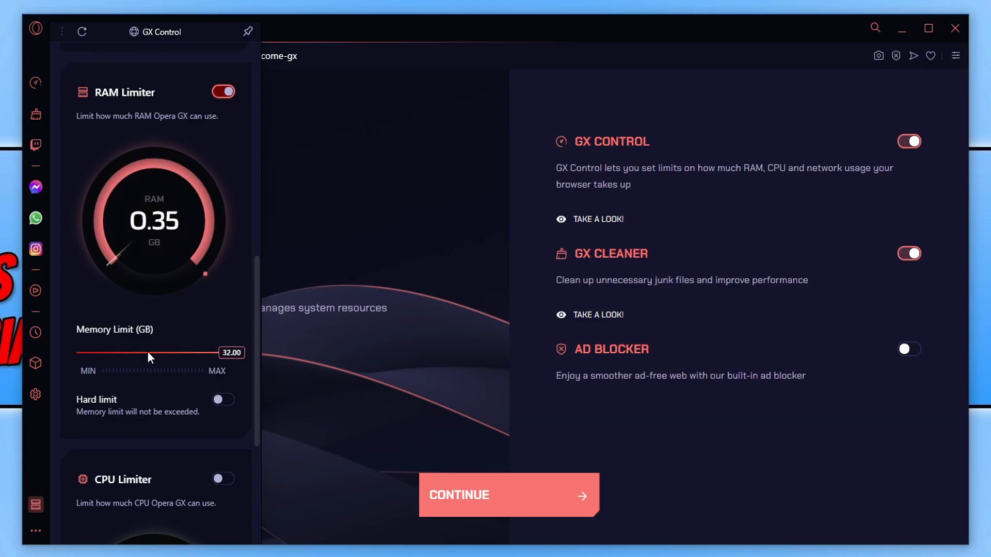
{"action": "mouse_move", "coordinate": [156, 197]}
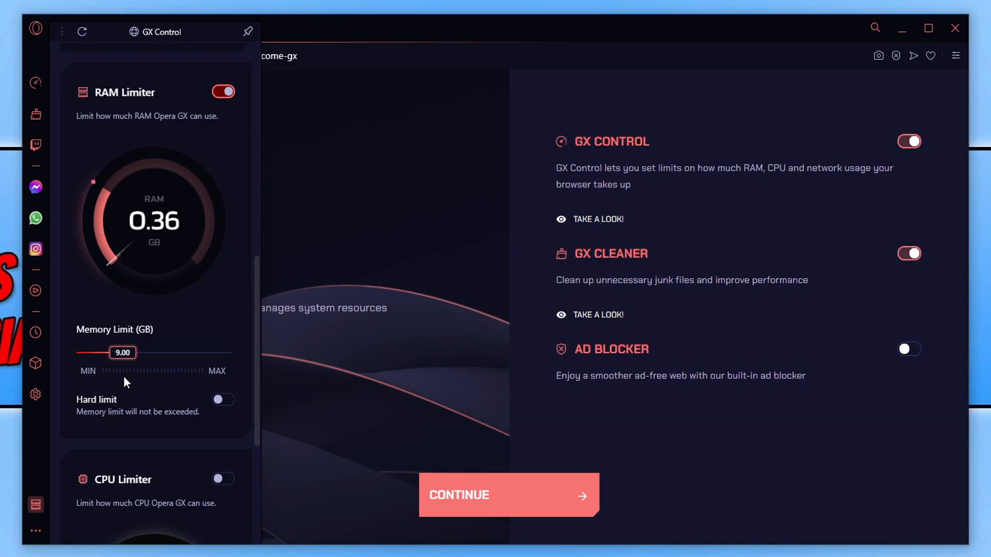
{"action": "mouse_move", "coordinate": [124, 397]}
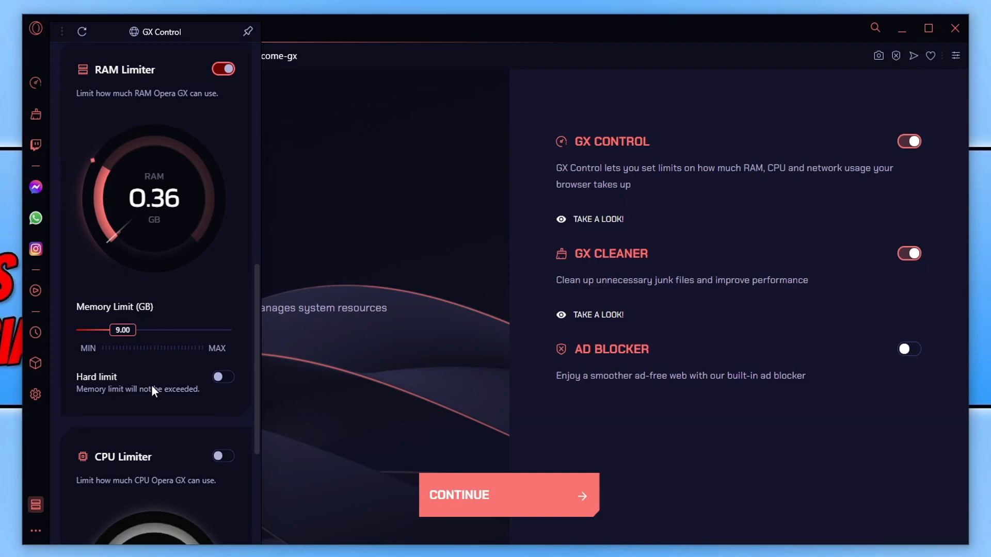
Enable the CPU Limiter with a 17% processor limit
{"action": "scroll", "scroll_direction": "down", "scroll_amount": 3}
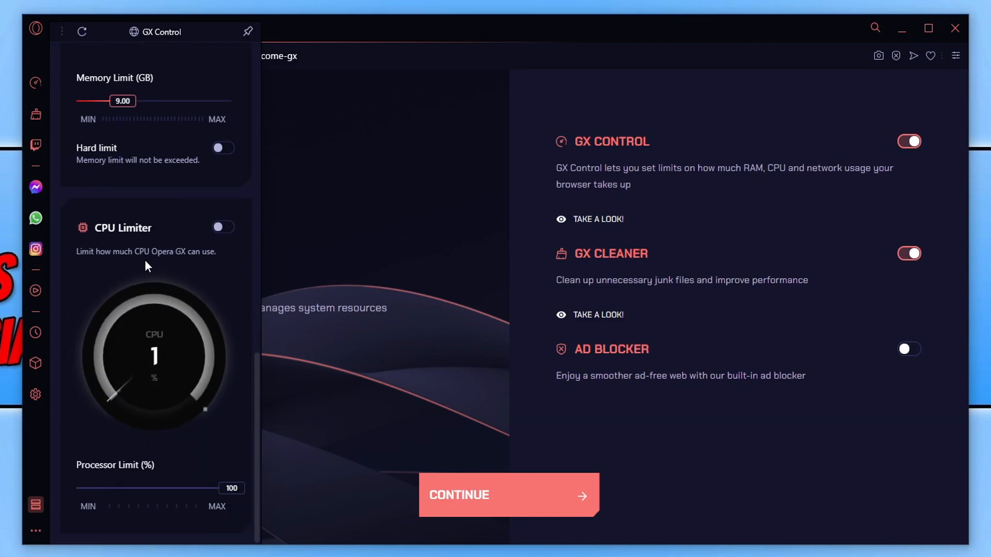
{"action": "left_click", "coordinate": [222, 228]}
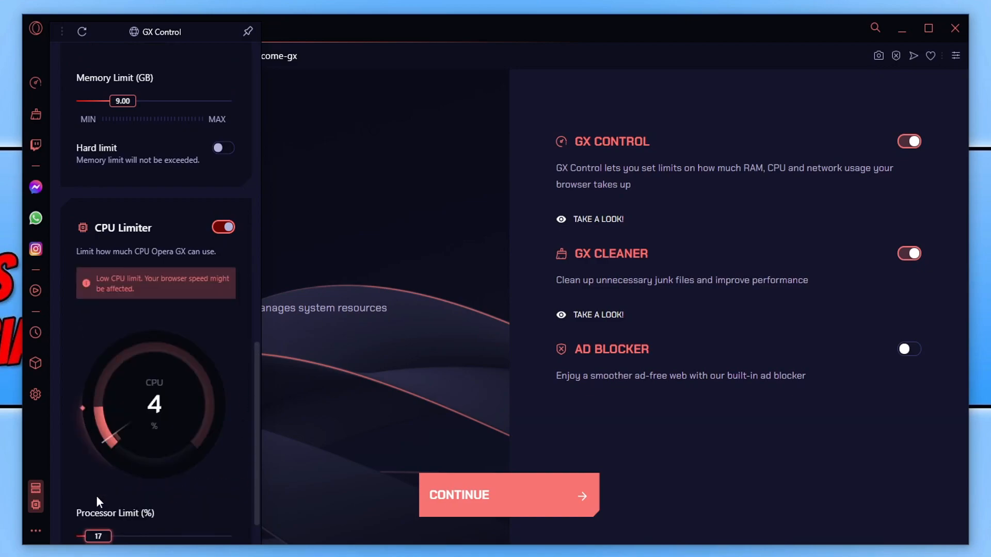
{"action": "mouse_move", "coordinate": [164, 261]}
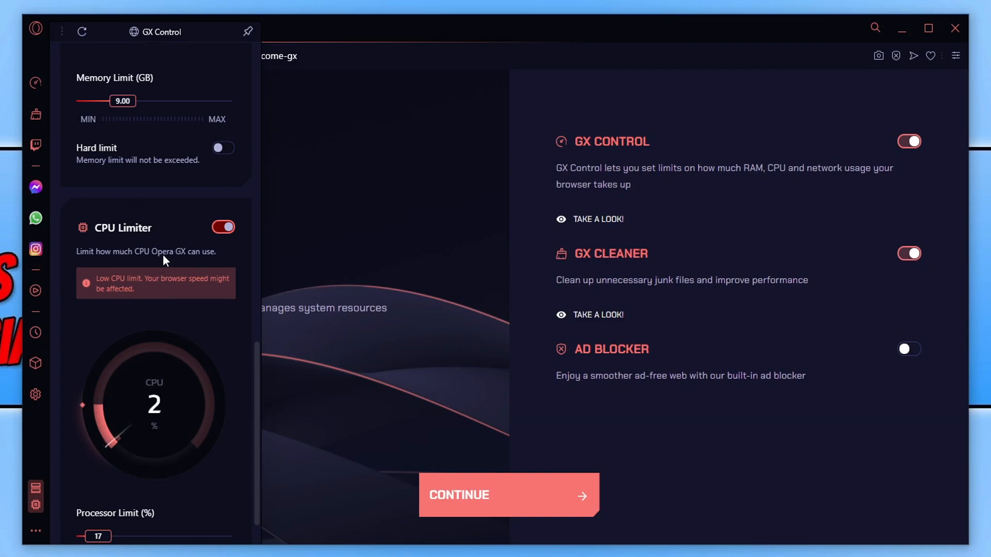
{"action": "scroll", "scroll_direction": "up", "scroll_amount": 3}
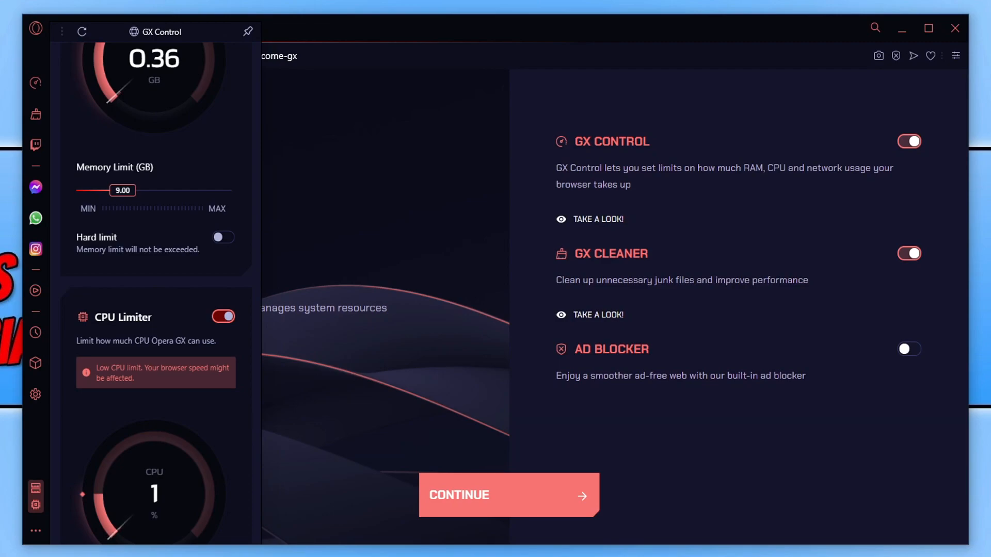
Continue through the mobile step to the wizard's final step six
{"action": "left_click", "coordinate": [507, 495]}
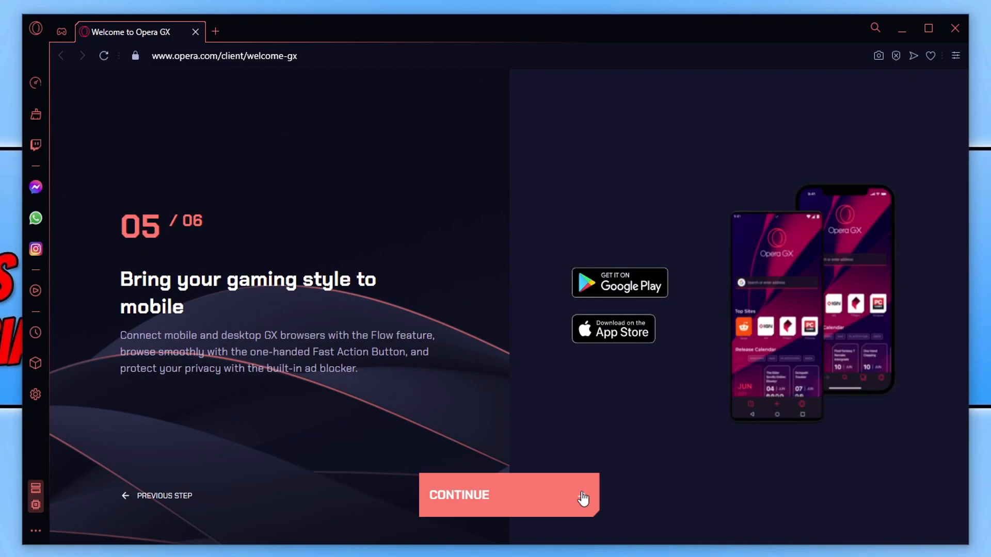
{"action": "mouse_move", "coordinate": [560, 407]}
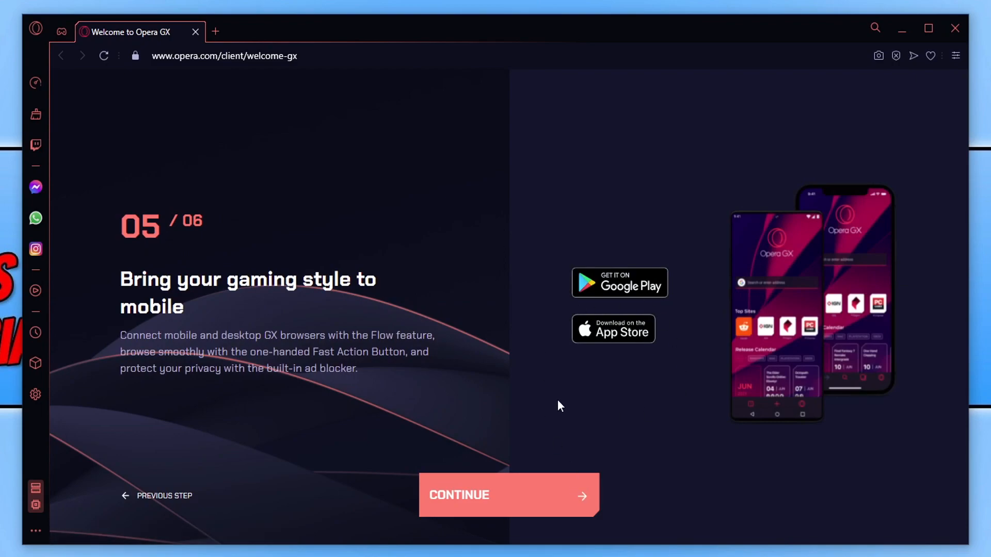
{"action": "left_click", "coordinate": [508, 495]}
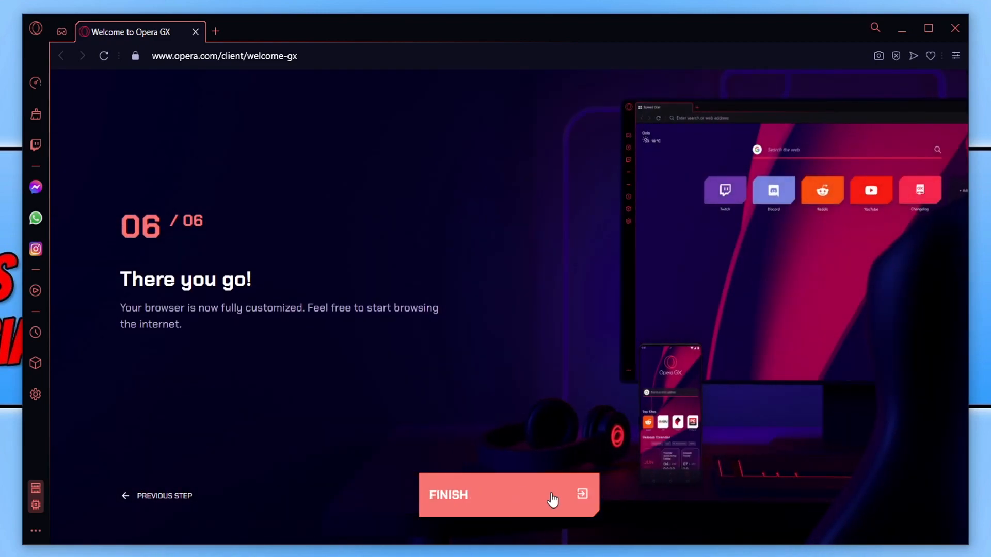
{"action": "mouse_move", "coordinate": [549, 495]}
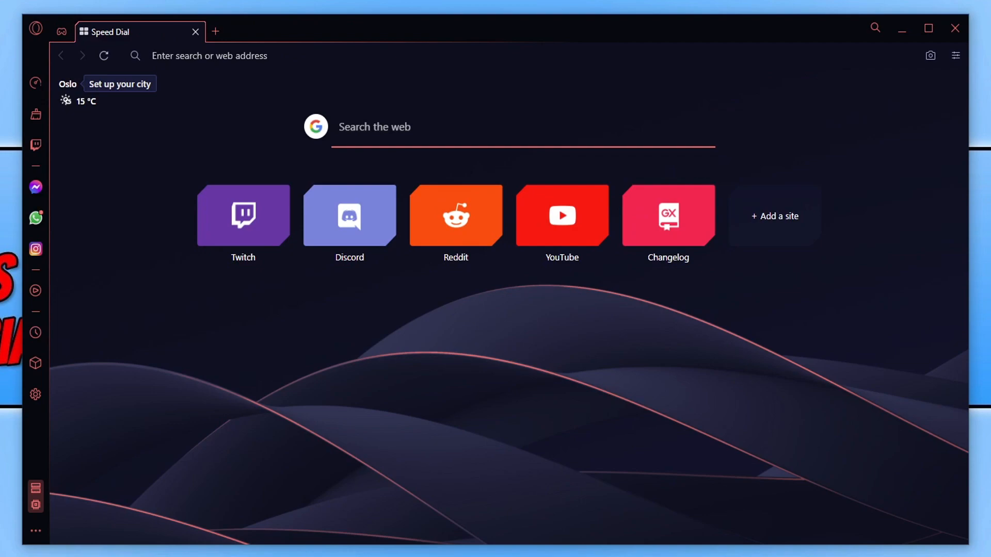
{"action": "mouse_move", "coordinate": [138, 188]}
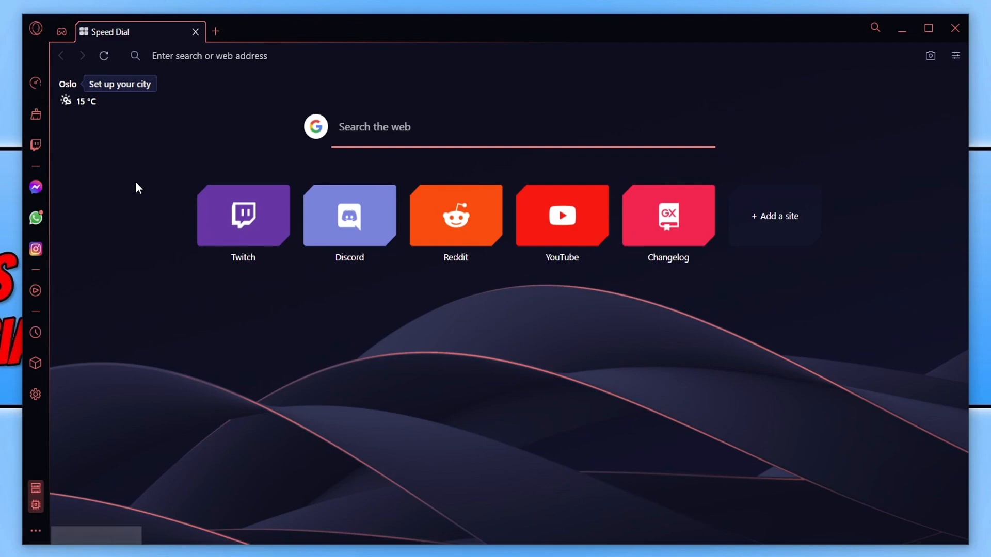
{"action": "mouse_move", "coordinate": [36, 82]}
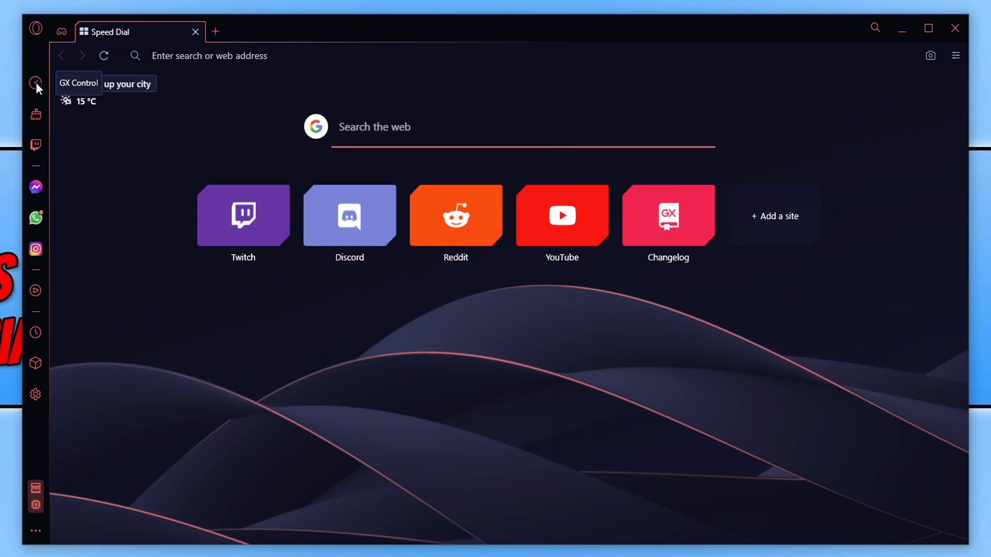
Reopen the GX Control panel over the Speed Dial and scroll back to the top
{"action": "left_click", "coordinate": [35, 83]}
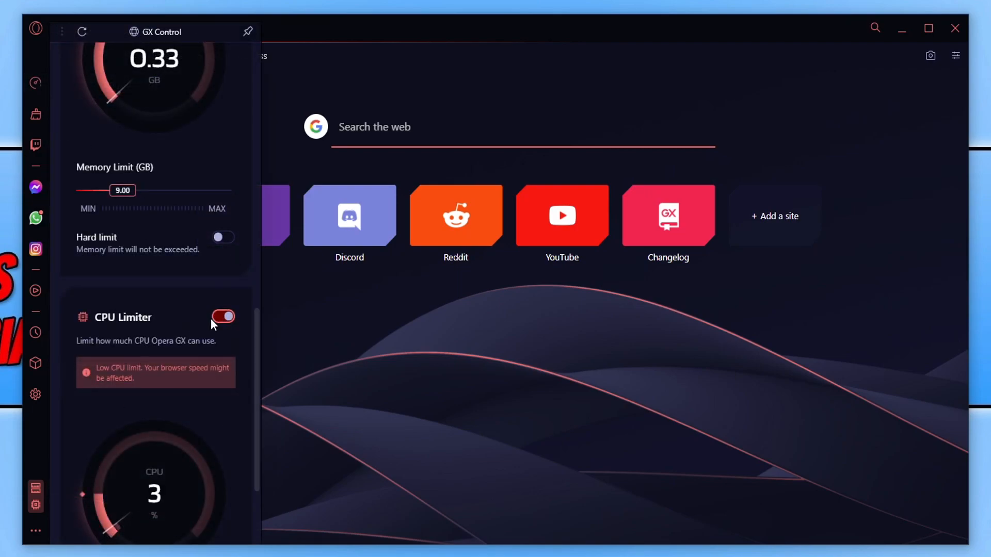
{"action": "scroll", "scroll_direction": "up", "scroll_amount": 3}
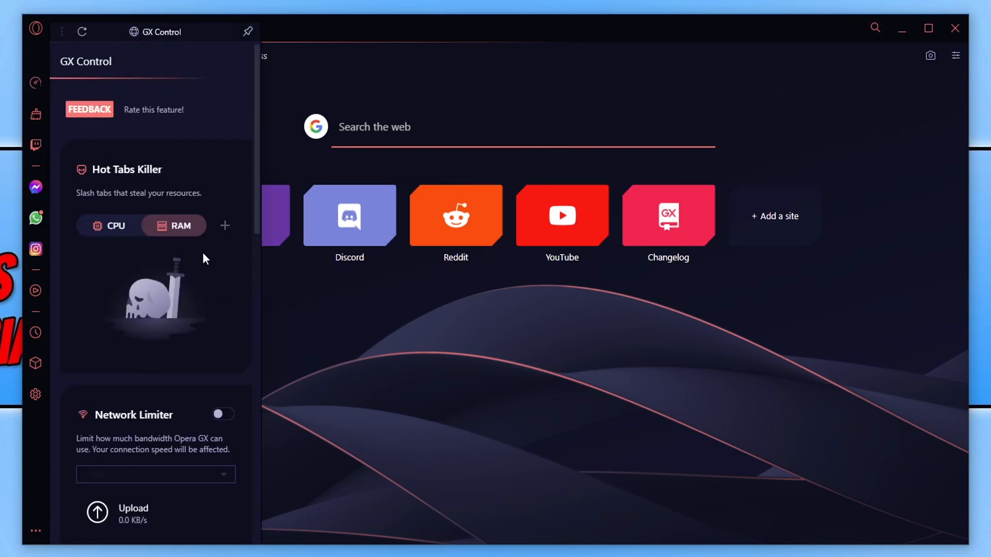